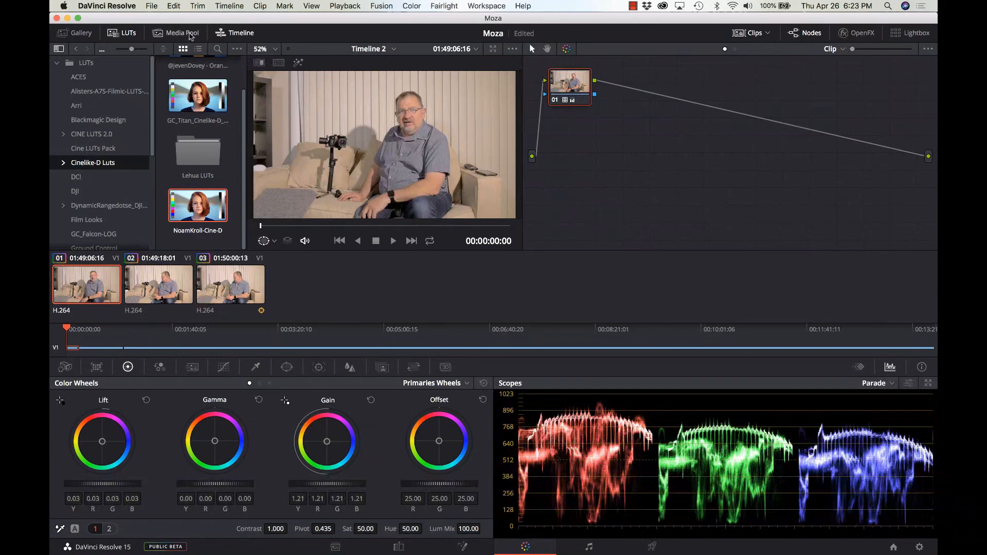
Hide the LUT browser panel so the viewer grows larger.
{"action": "left_click", "coordinate": [241, 33]}
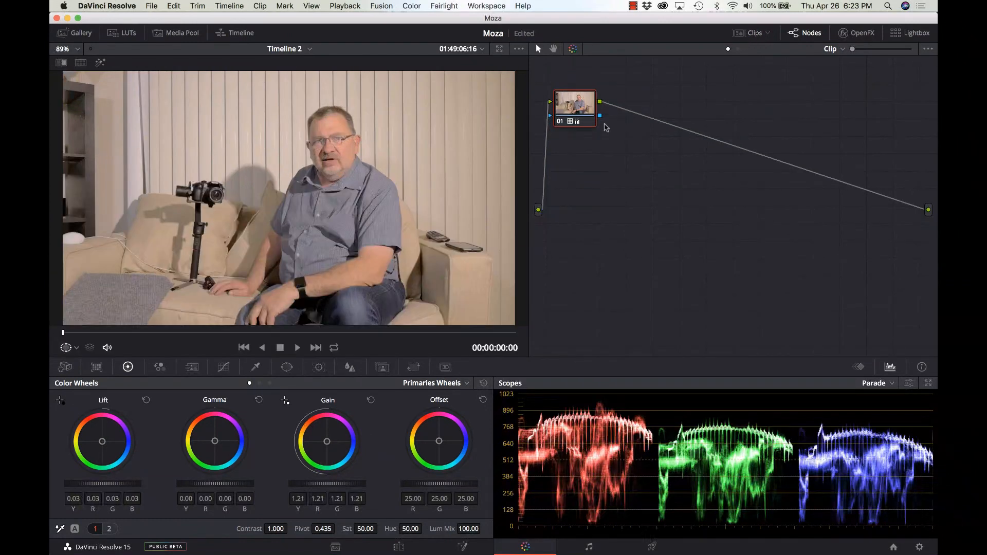
Reposition node 01, add serial node 02, and show the Window mask shapes.
{"action": "left_click_drag", "start_coordinate": [574, 109], "coordinate": [592, 144]}
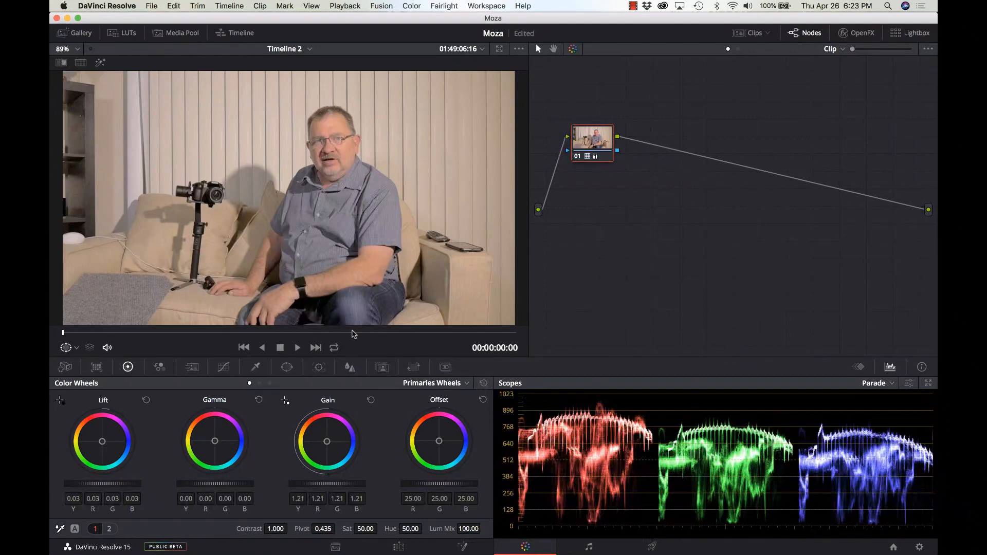
{"action": "left_click", "coordinate": [287, 366]}
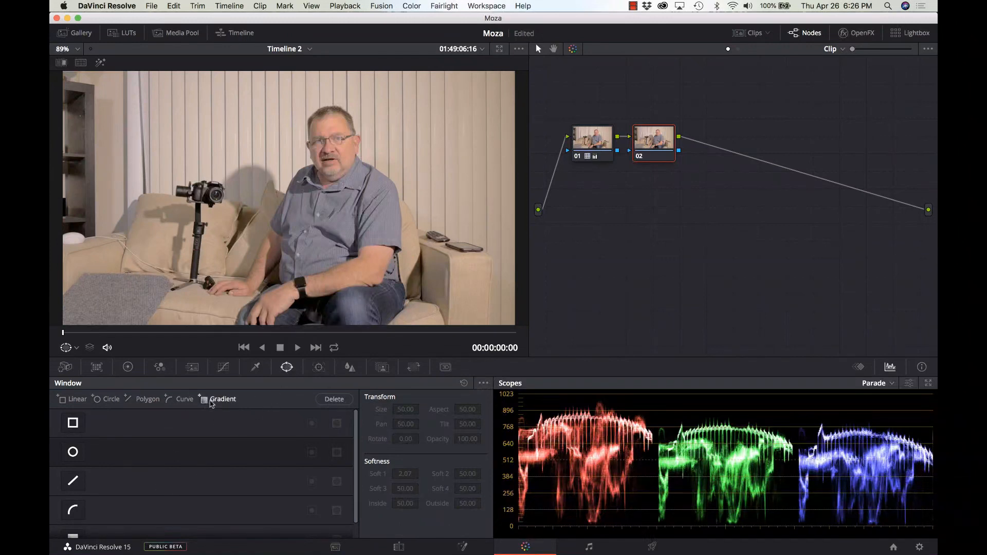
Add a vertical, softened gradient window over the left edge of the frame.
{"action": "left_click", "coordinate": [220, 399]}
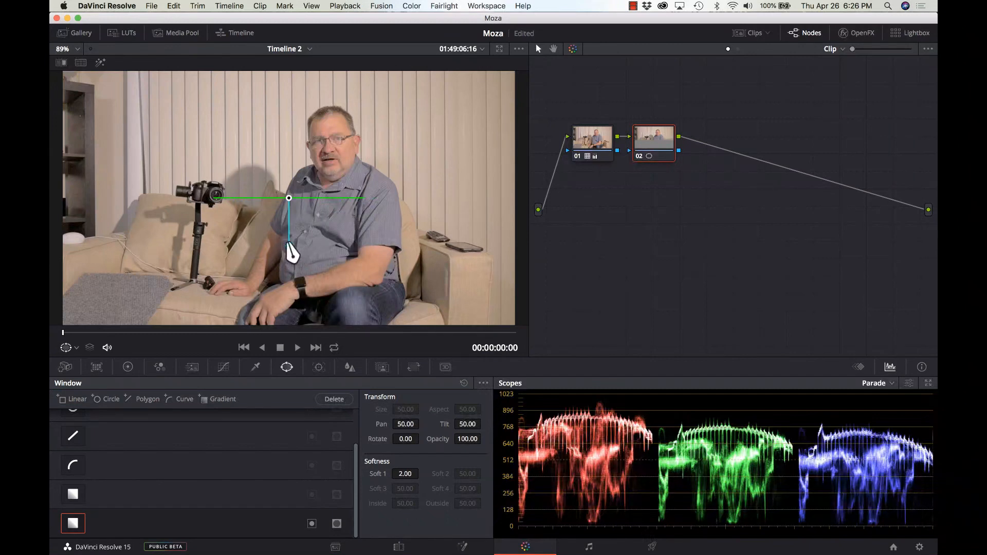
{"action": "left_click_drag", "start_coordinate": [289, 252], "coordinate": [345, 207]}
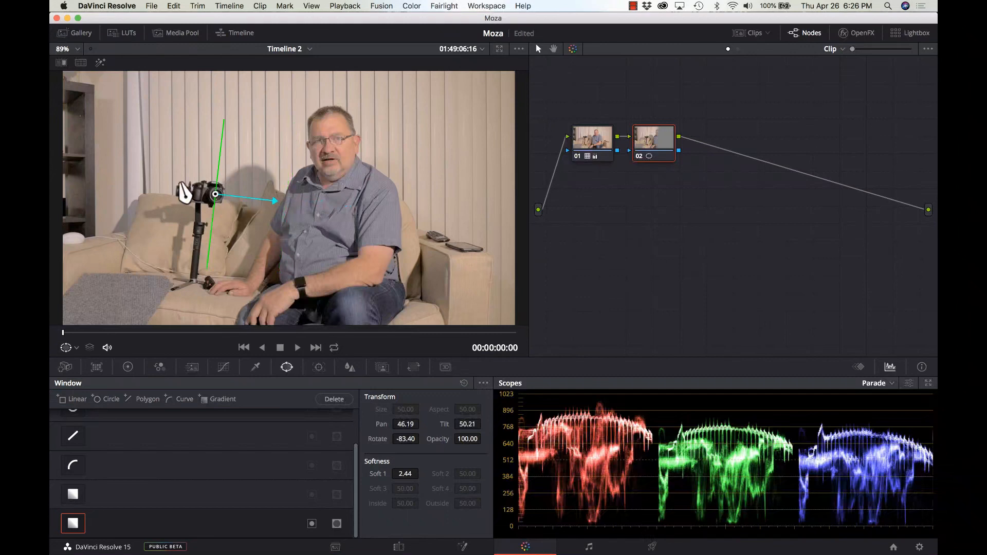
{"action": "left_click_drag", "start_coordinate": [215, 194], "coordinate": [132, 159]}
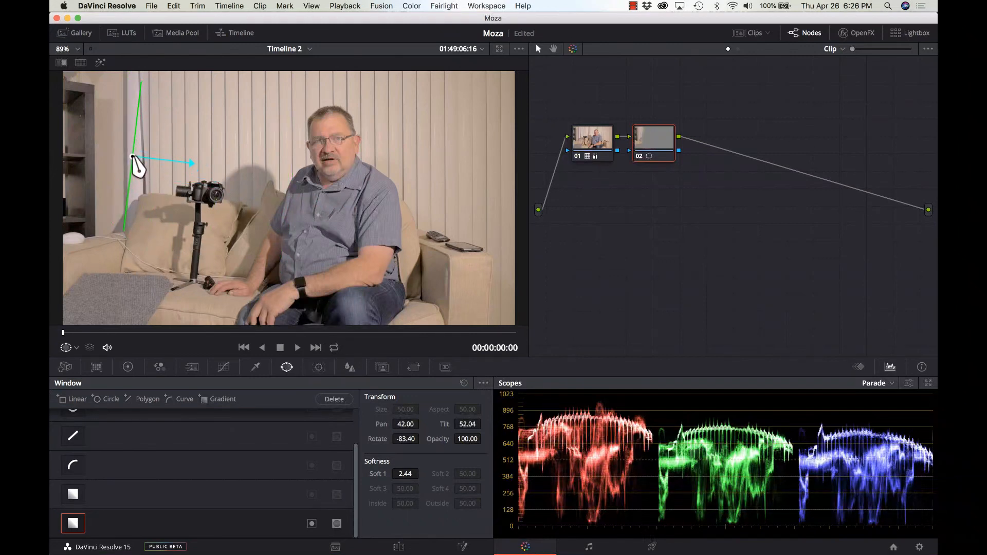
{"action": "left_click_drag", "start_coordinate": [137, 163], "coordinate": [208, 164]}
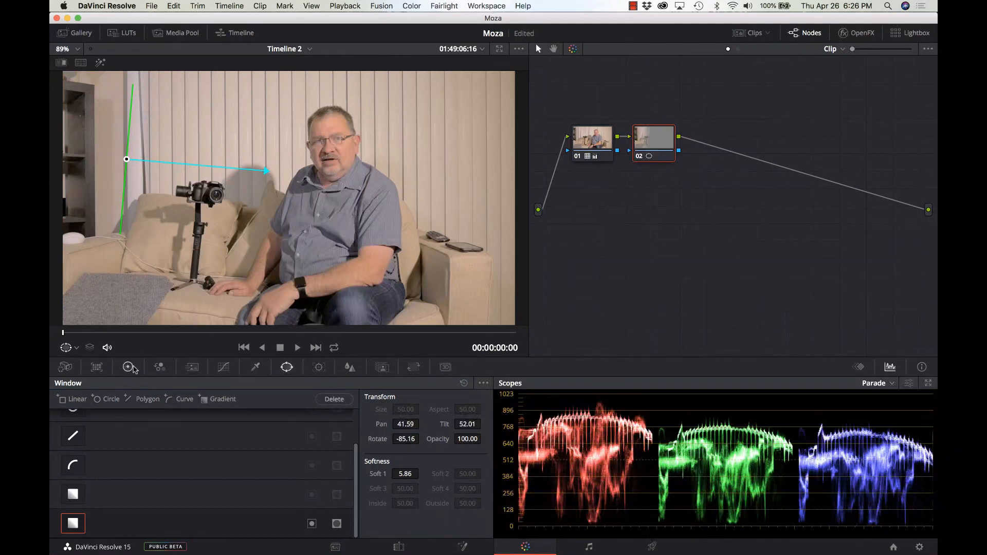
{"action": "left_click", "coordinate": [128, 367]}
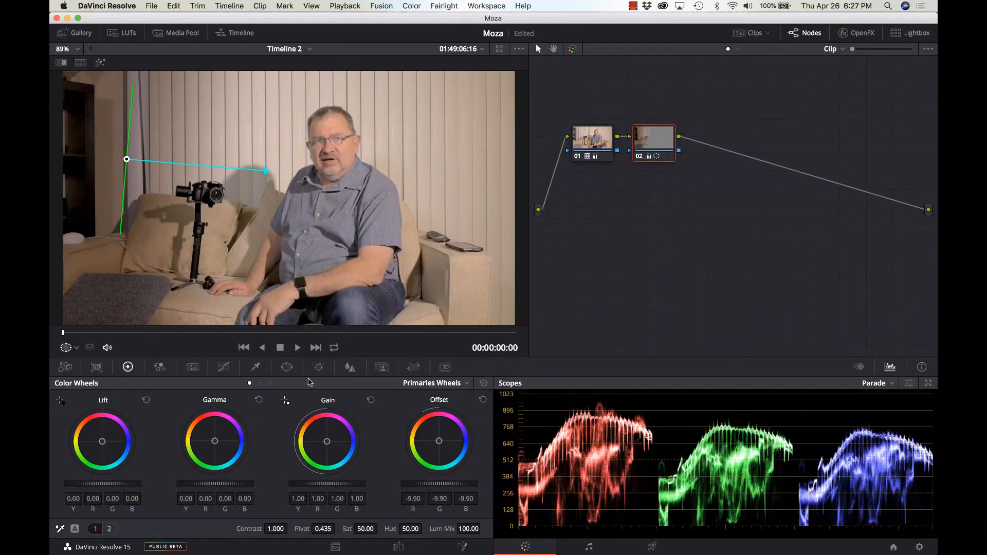
Add a second gradient window rotated about 89° and placed over the right edge.
{"action": "left_click", "coordinate": [286, 367]}
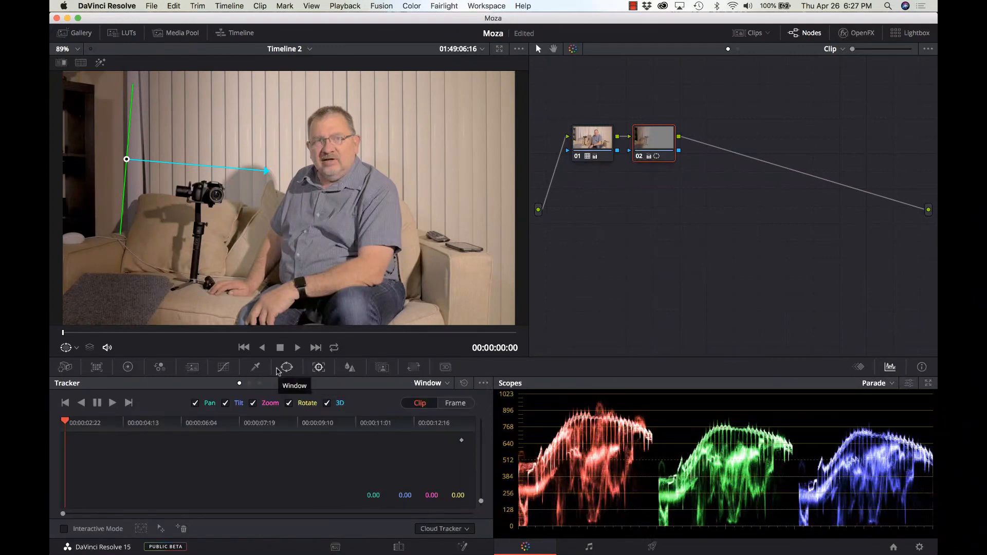
{"action": "left_click", "coordinate": [287, 367]}
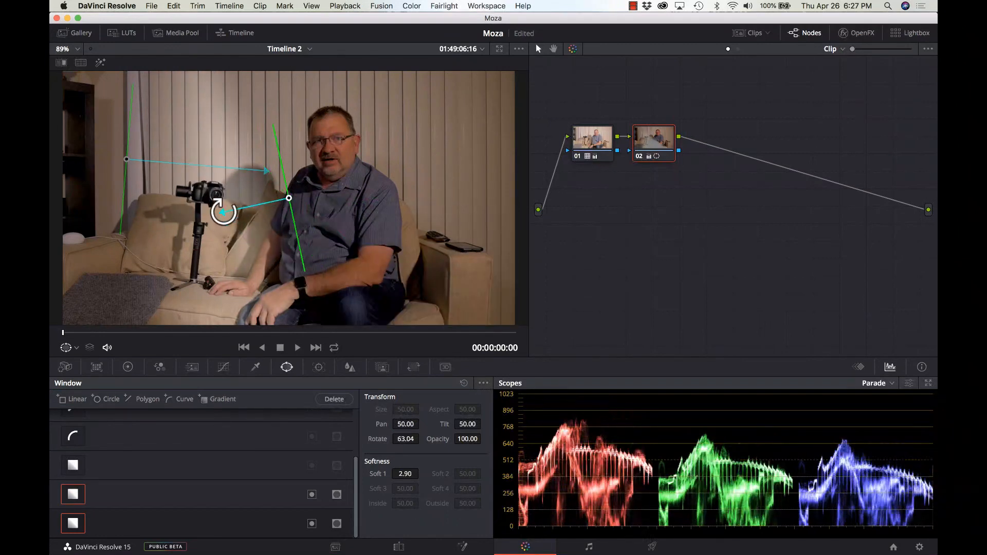
{"action": "left_click_drag", "start_coordinate": [222, 213], "coordinate": [230, 199]}
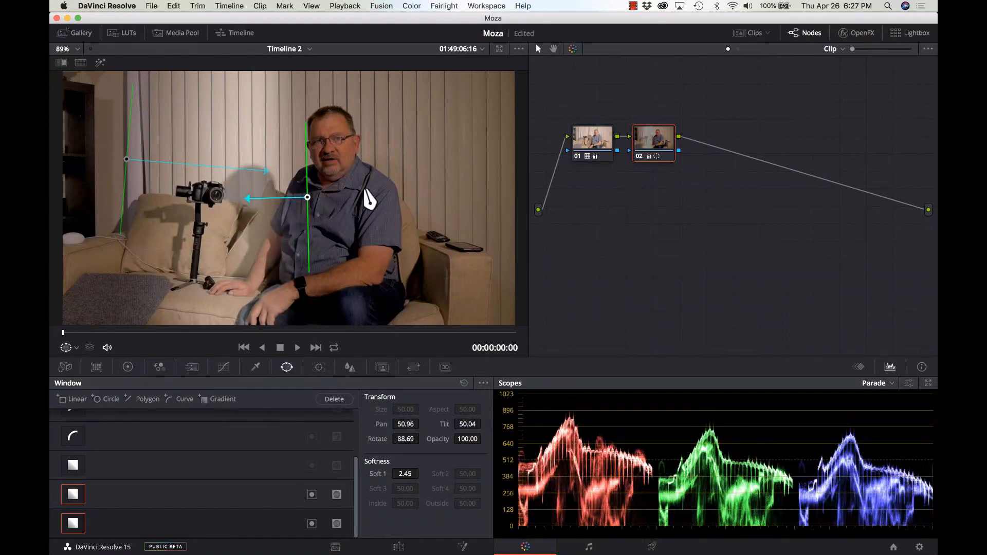
{"action": "left_click_drag", "start_coordinate": [306, 198], "coordinate": [480, 175]}
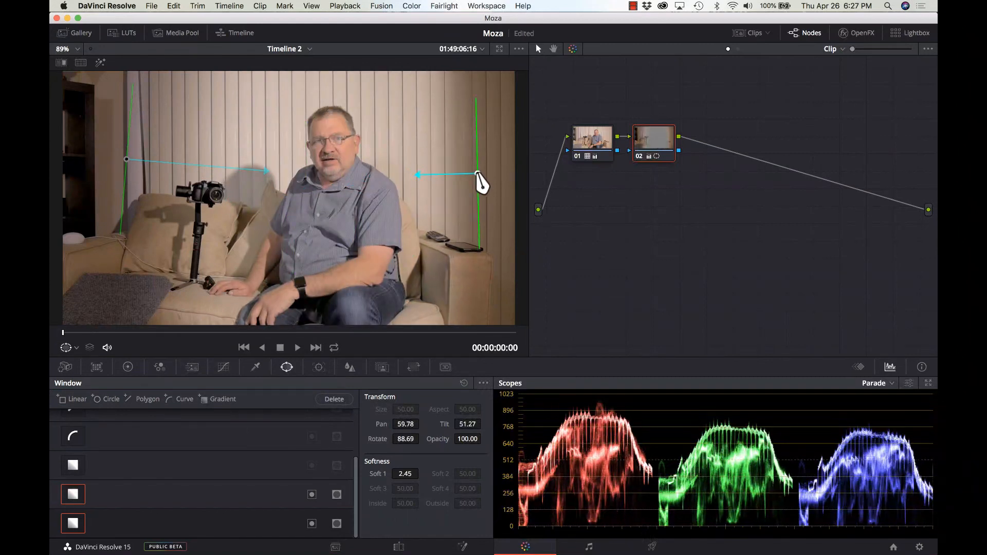
{"action": "left_click_drag", "start_coordinate": [481, 175], "coordinate": [475, 182]}
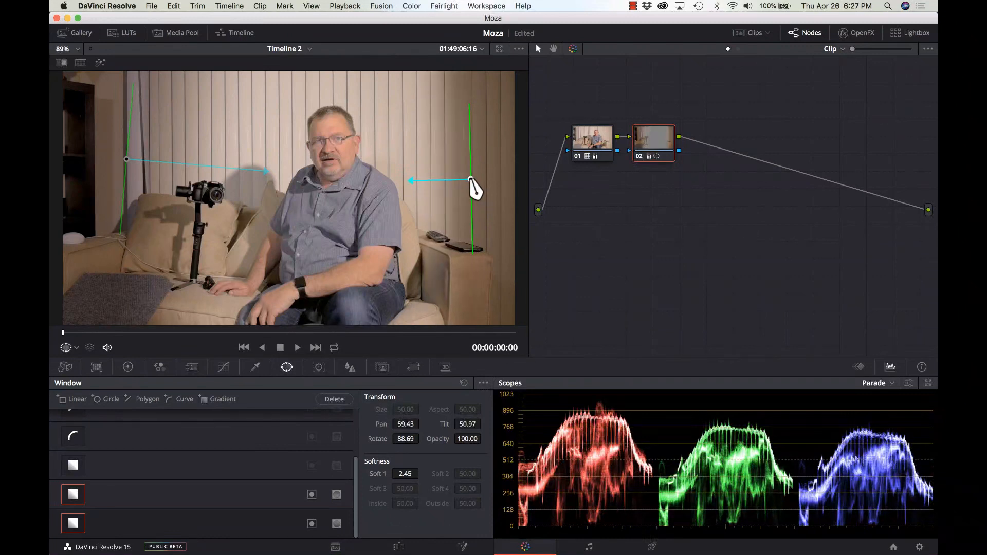
{"action": "left_click_drag", "start_coordinate": [475, 186], "coordinate": [472, 180]}
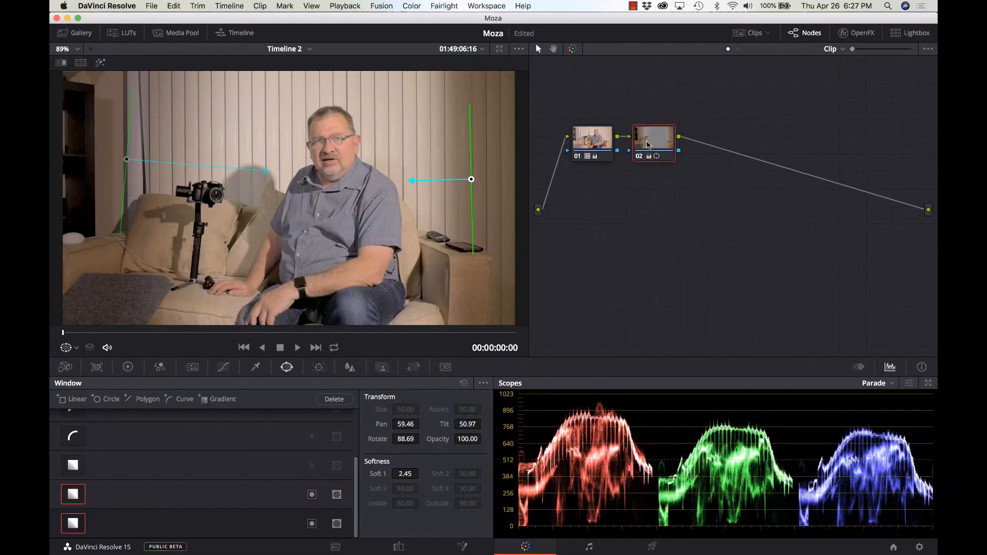
{"action": "mouse_move", "coordinate": [648, 144]}
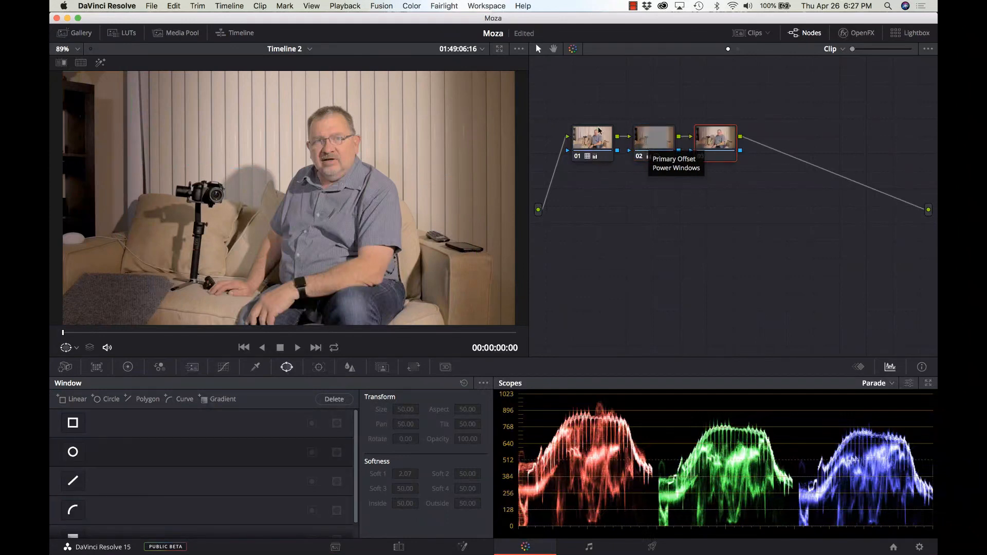
{"action": "mouse_move", "coordinate": [287, 368]}
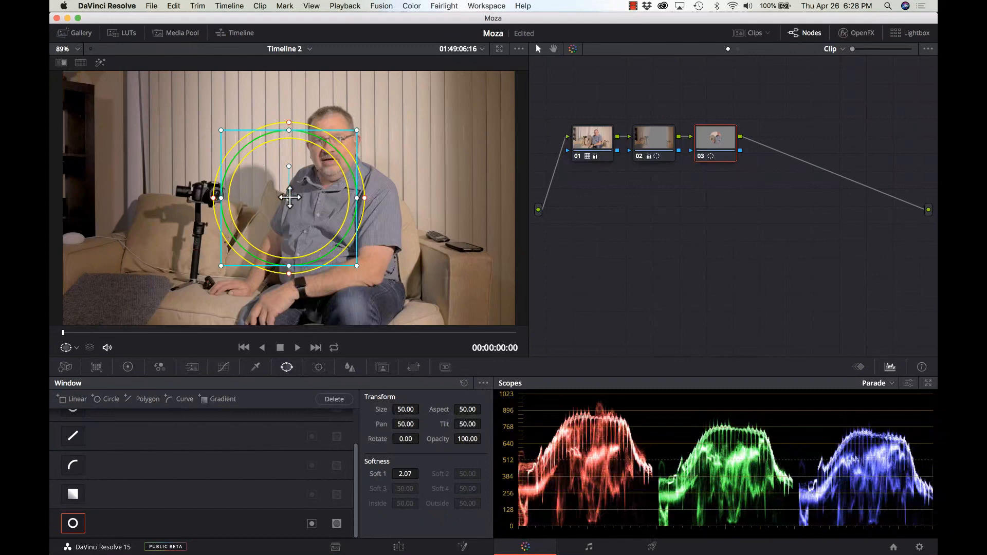
Place node 03's circle window on the wall above the camera and widen its soft edge.
{"action": "left_click_drag", "start_coordinate": [289, 197], "coordinate": [188, 158]}
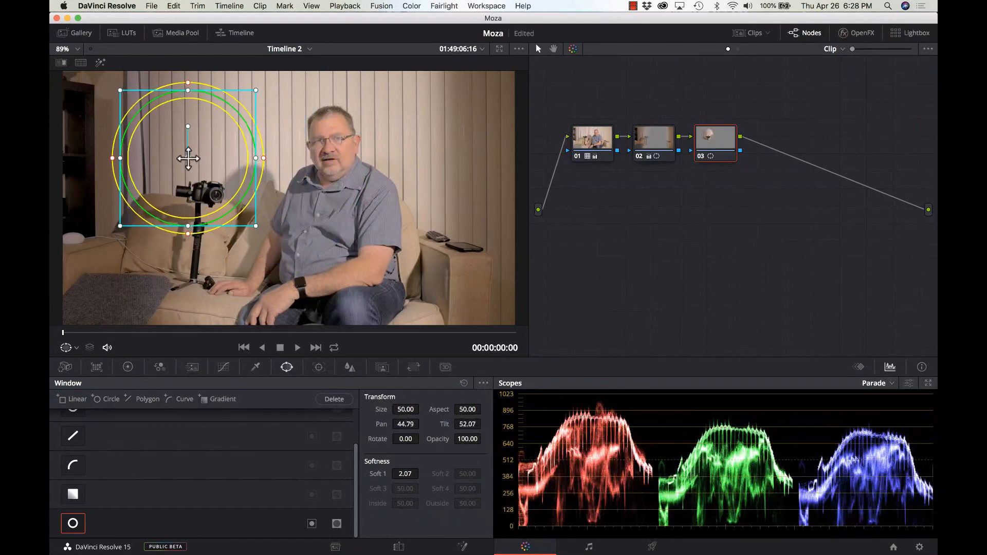
{"action": "mouse_move", "coordinate": [215, 111]}
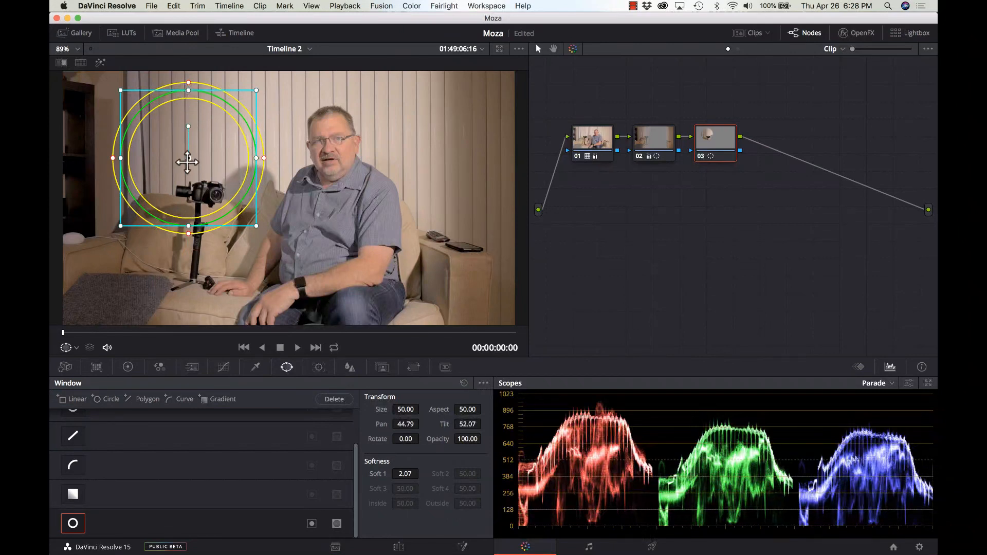
{"action": "left_click_drag", "start_coordinate": [188, 158], "coordinate": [185, 112]}
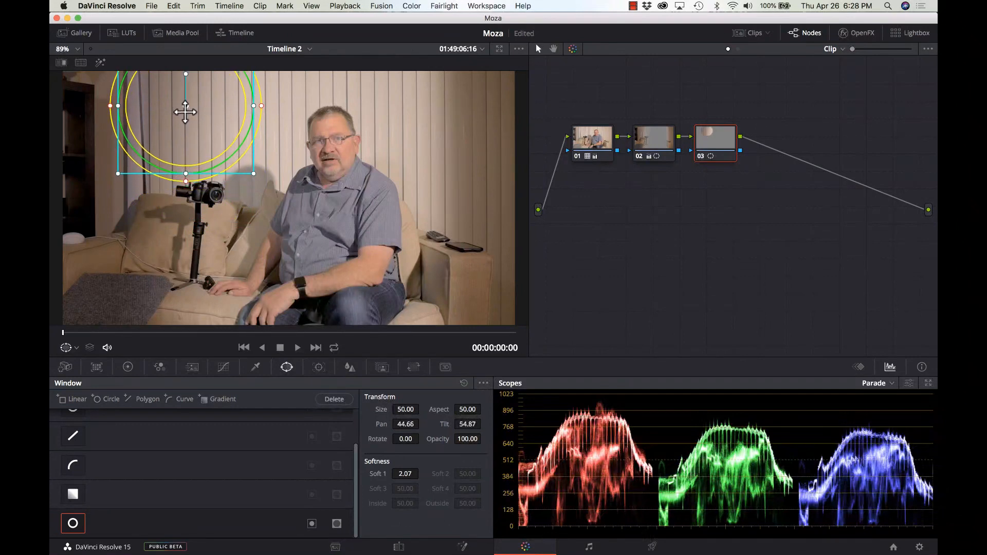
{"action": "left_click_drag", "start_coordinate": [185, 112], "coordinate": [195, 123]}
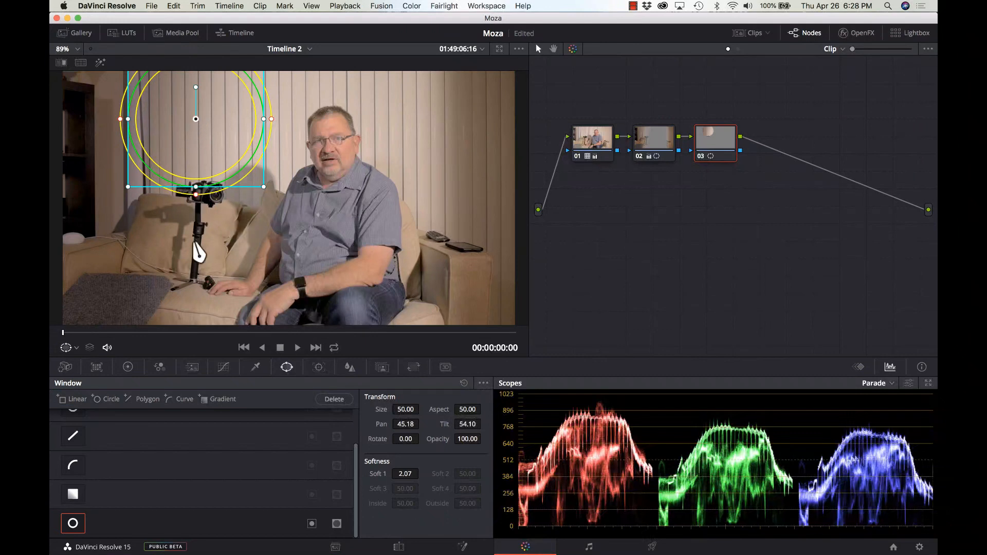
{"action": "mouse_move", "coordinate": [217, 205]}
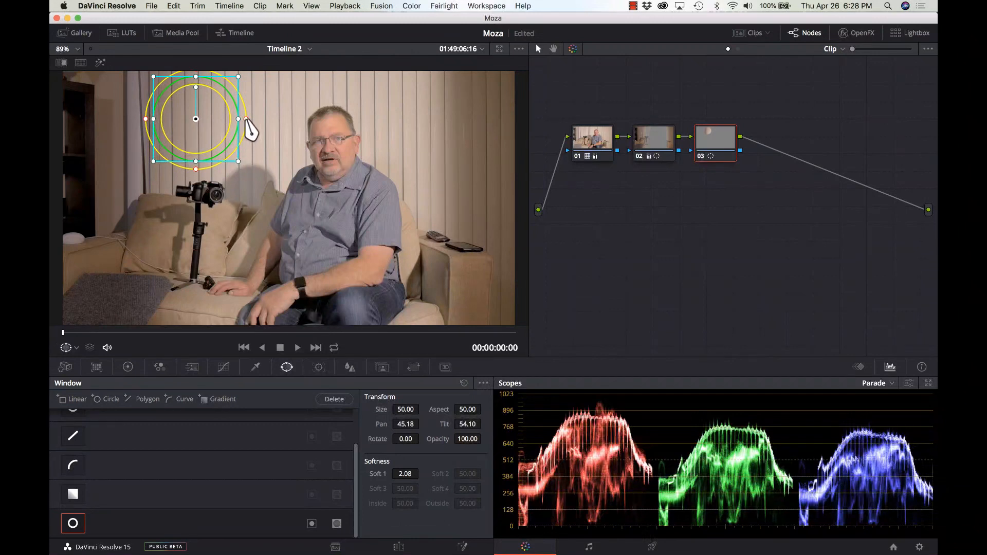
{"action": "left_click_drag", "start_coordinate": [238, 119], "coordinate": [242, 123]}
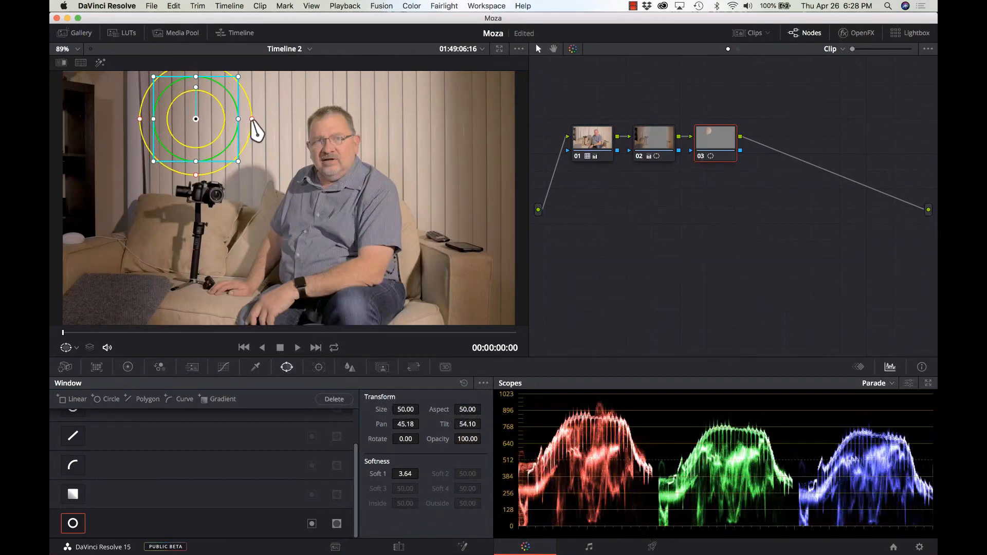
{"action": "mouse_move", "coordinate": [183, 347]}
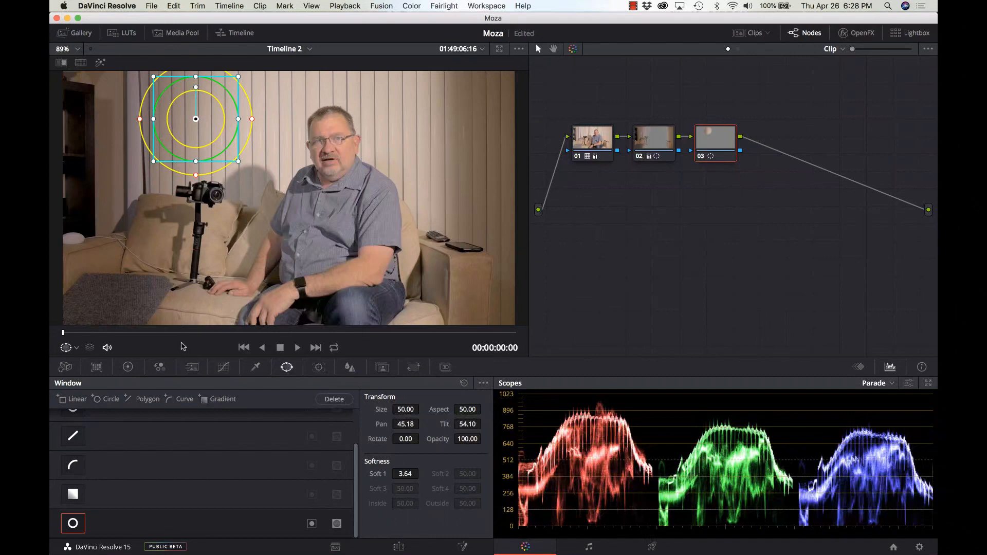
{"action": "mouse_move", "coordinate": [221, 345]}
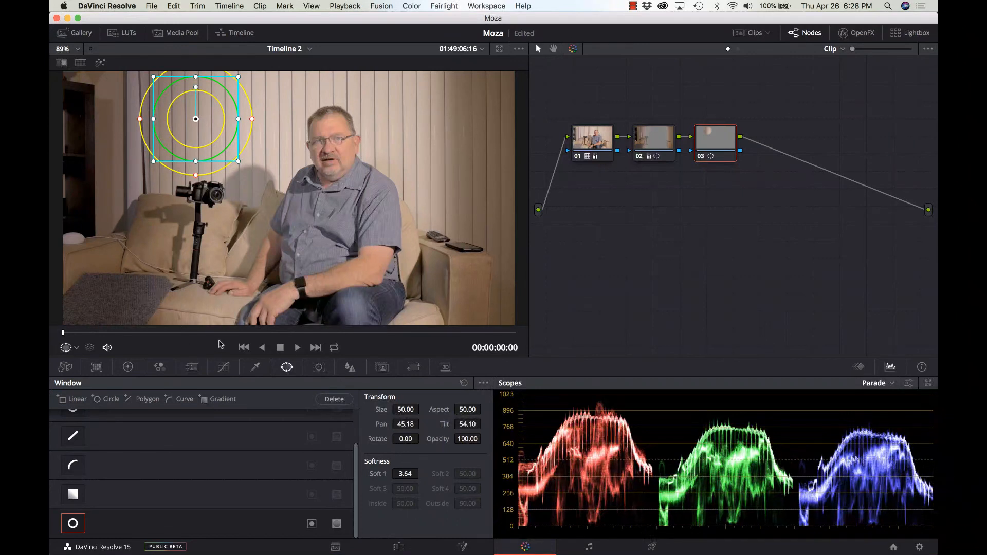
{"action": "mouse_move", "coordinate": [131, 367]}
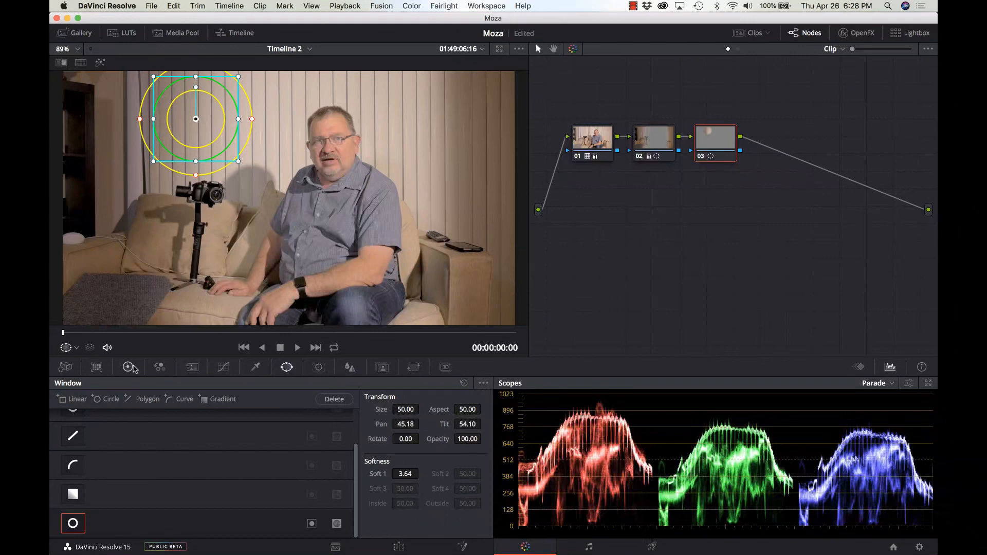
Tint the upper-left circle glow purple-magenta with Offset and raise its softness to about 10.38.
{"action": "left_click", "coordinate": [127, 367]}
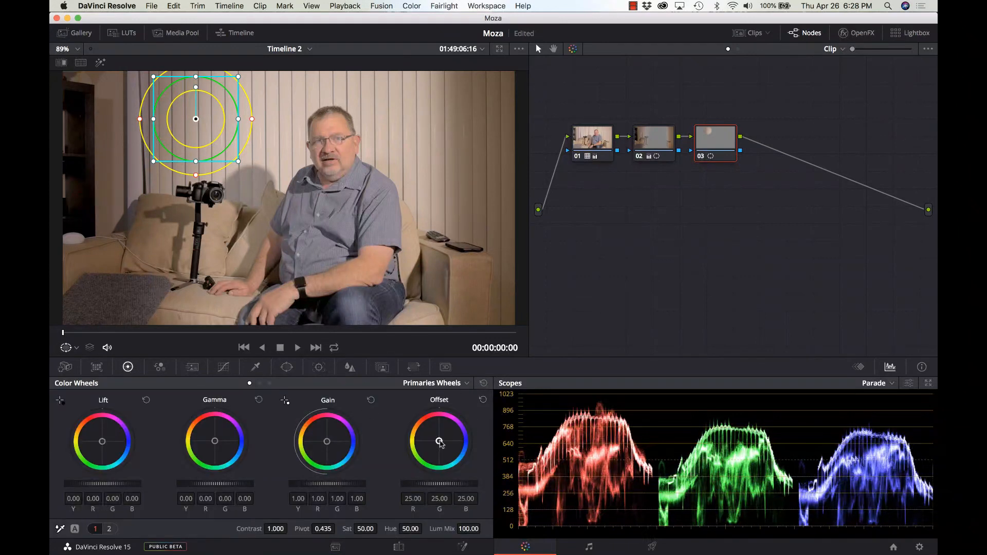
{"action": "left_click_drag", "start_coordinate": [440, 441], "coordinate": [449, 433]}
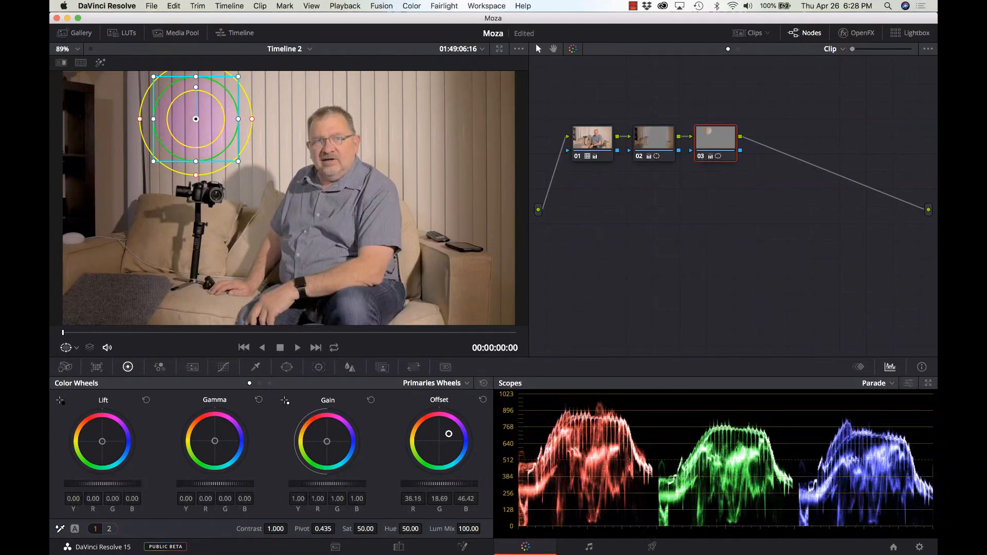
{"action": "left_click_drag", "start_coordinate": [448, 433], "coordinate": [450, 432]}
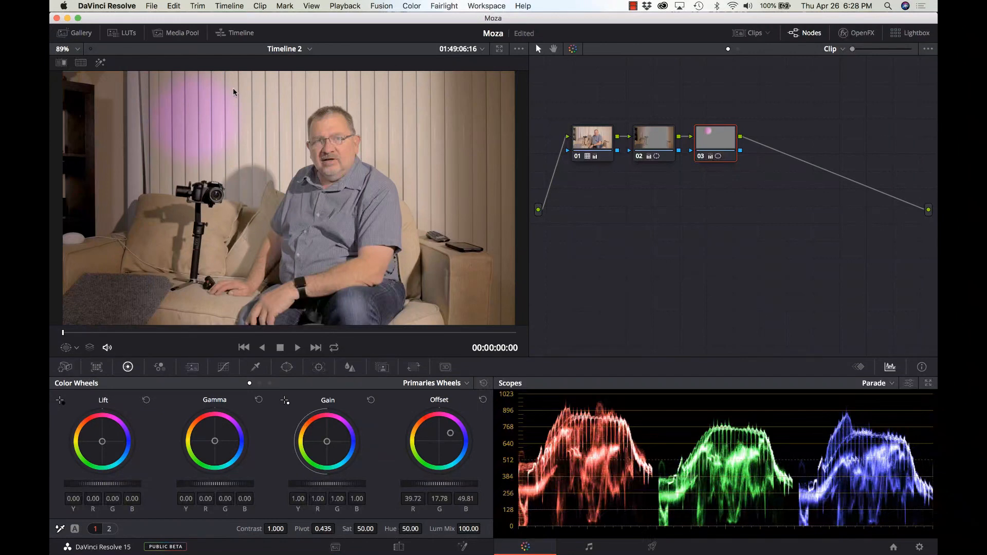
{"action": "mouse_move", "coordinate": [319, 367]}
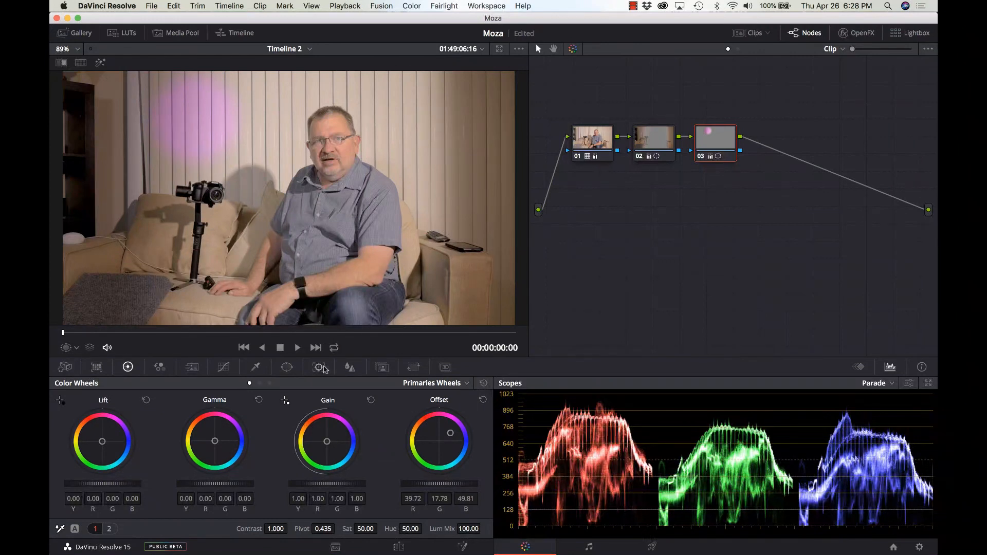
{"action": "left_click", "coordinate": [287, 367]}
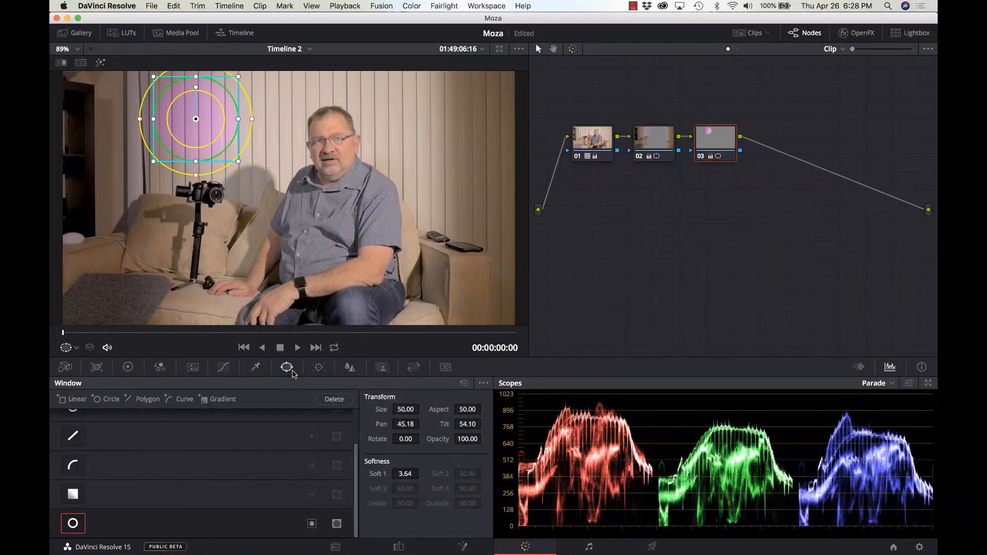
{"action": "left_click", "coordinate": [66, 347]}
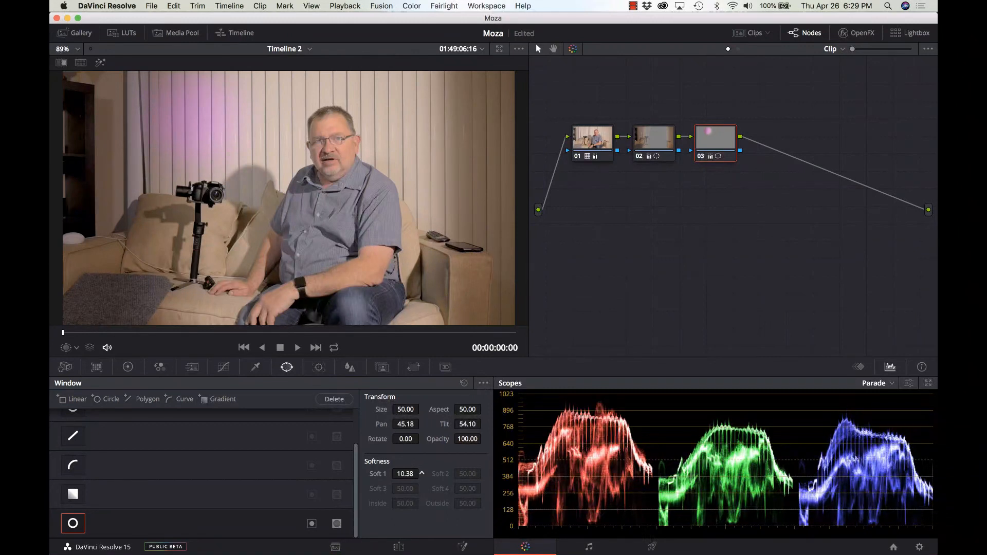
Raise Soft 1 further to feather the purple glow's edge.
{"action": "left_click_drag", "start_coordinate": [404, 473], "coordinate": [416, 473]}
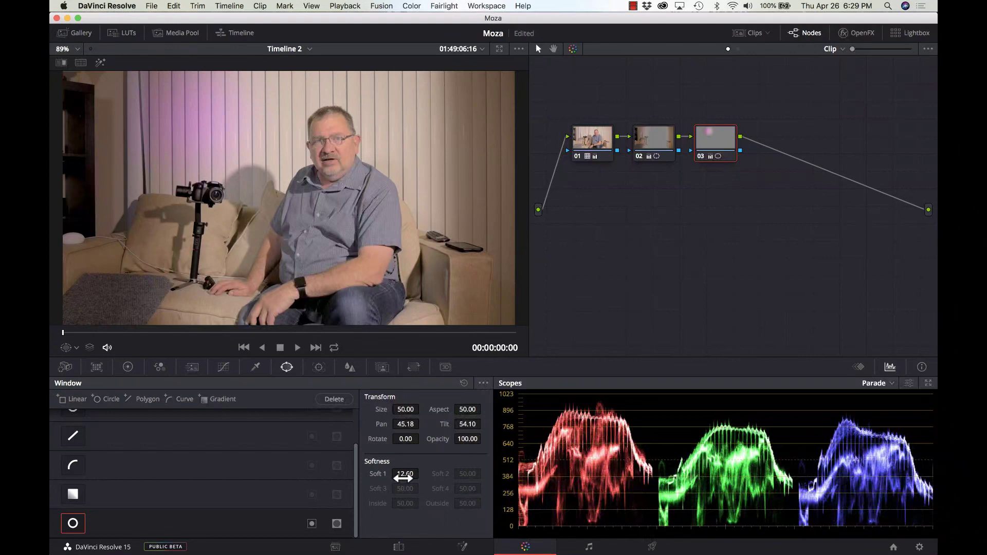
{"action": "left_click_drag", "start_coordinate": [405, 473], "coordinate": [408, 474]}
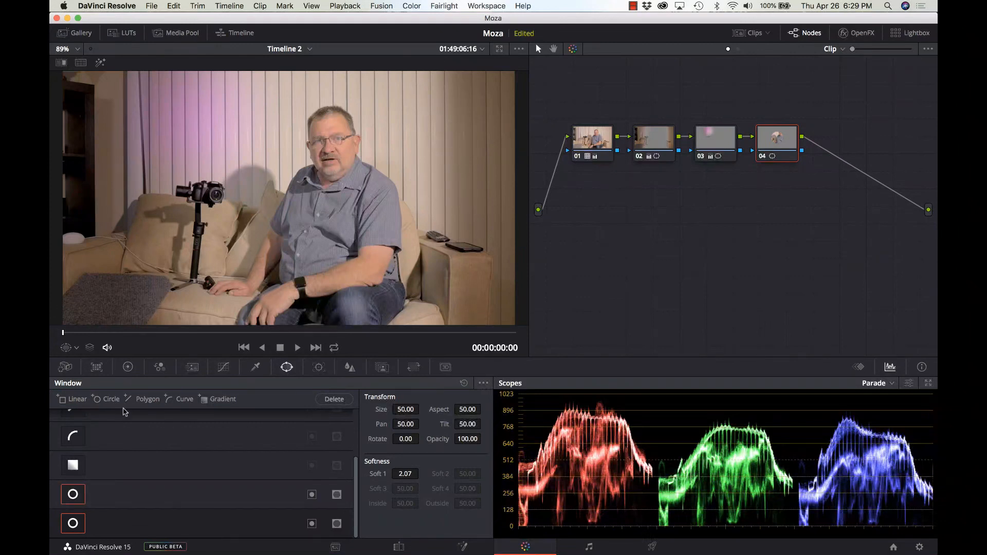
Show the Power Window outlines and move the new circle to the upper right.
{"action": "left_click", "coordinate": [66, 348]}
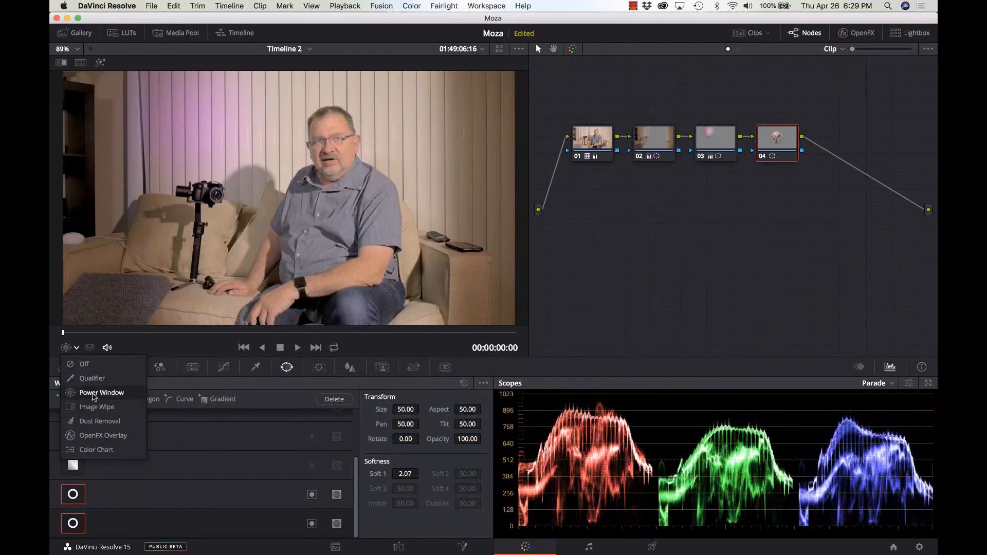
{"action": "left_click", "coordinate": [102, 393]}
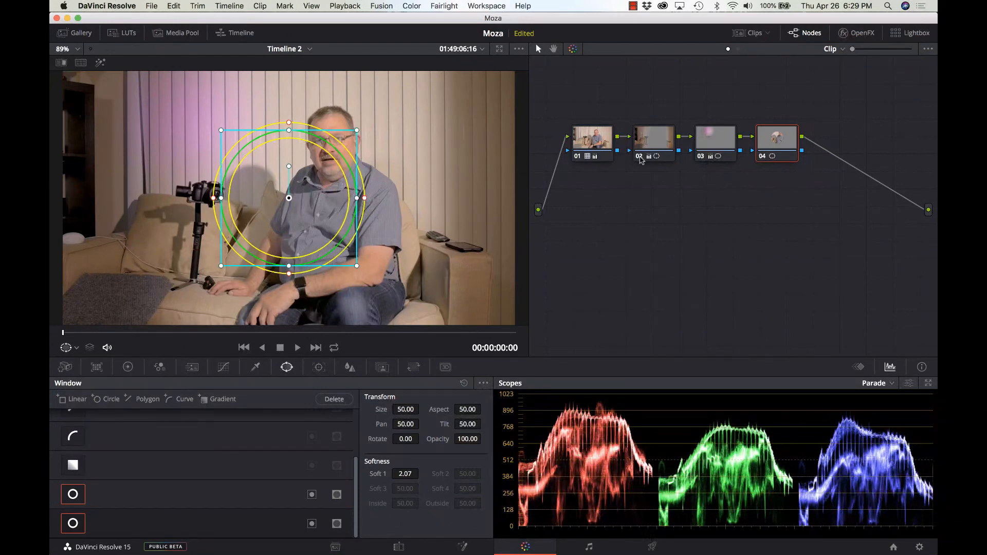
{"action": "mouse_move", "coordinate": [651, 152]}
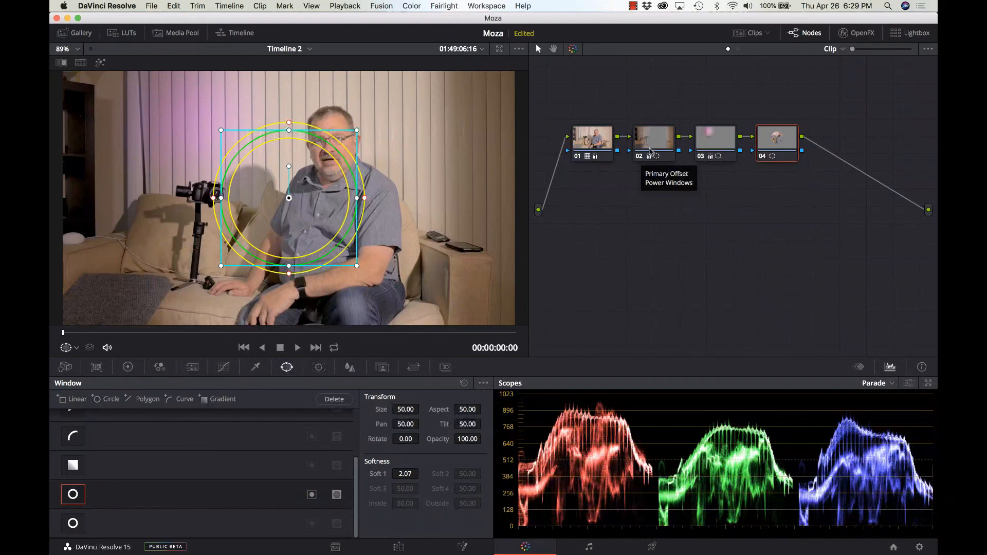
{"action": "mouse_move", "coordinate": [290, 201]}
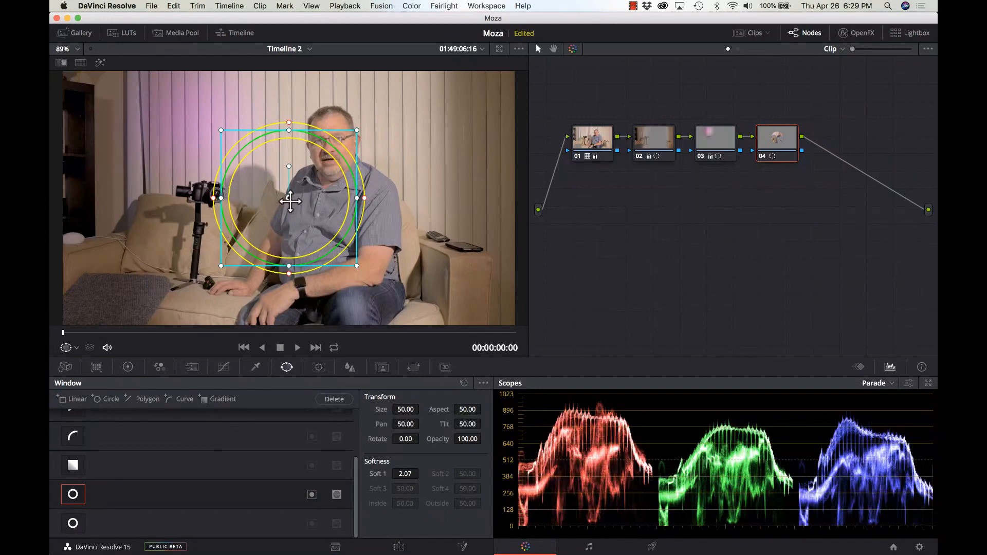
{"action": "left_click_drag", "start_coordinate": [289, 198], "coordinate": [473, 110]}
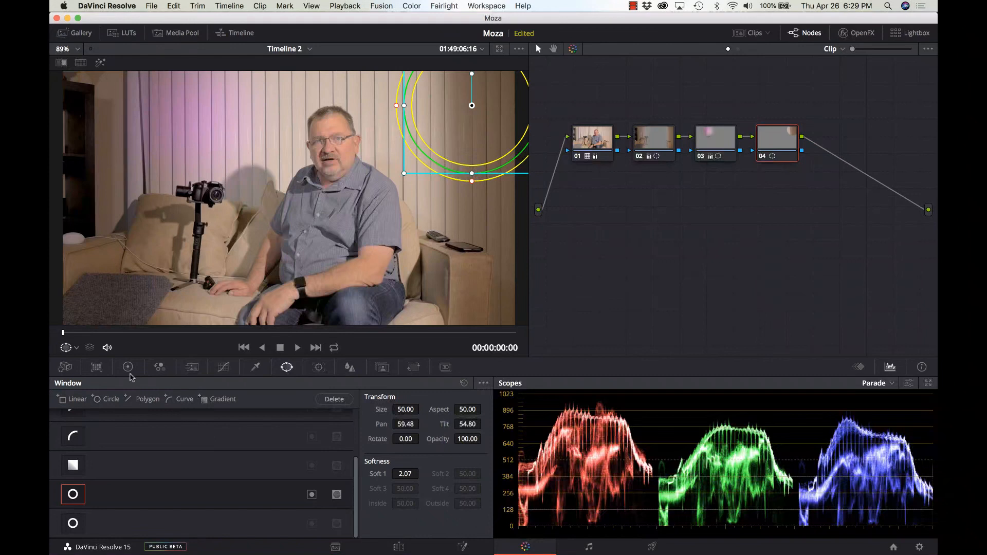
Tint the upper-right circle warm yellow with Offset, then hide the outlines.
{"action": "left_click", "coordinate": [128, 367]}
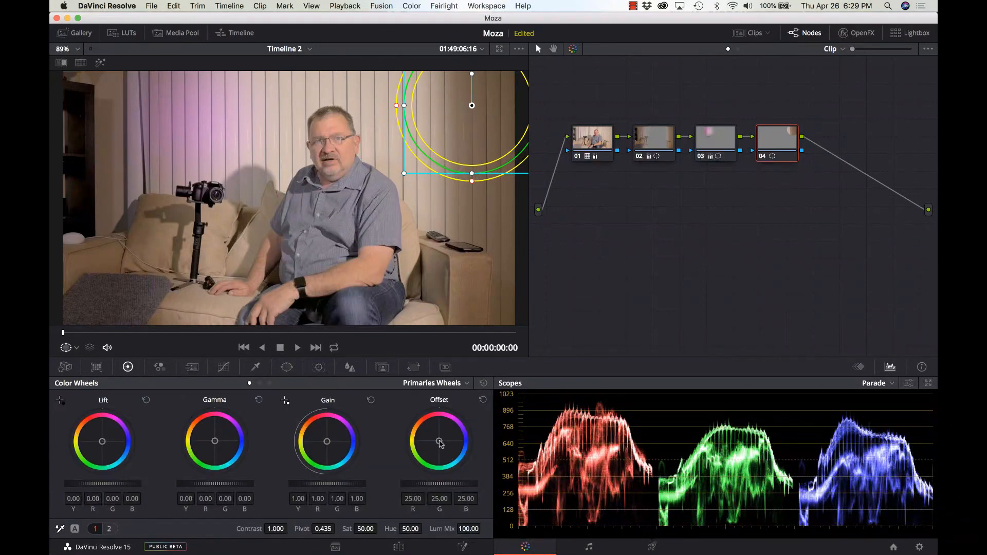
{"action": "left_click_drag", "start_coordinate": [440, 442], "coordinate": [430, 440]}
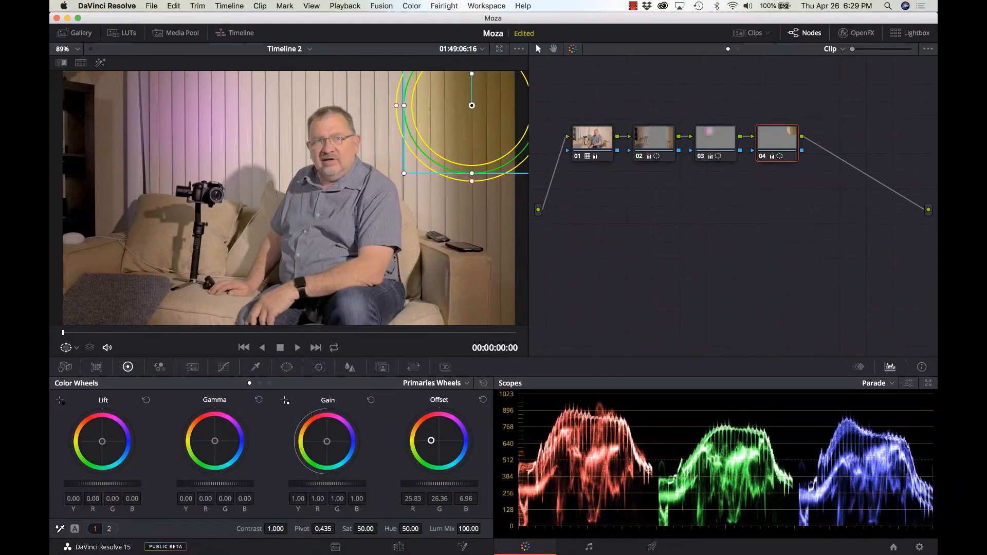
{"action": "left_click_drag", "start_coordinate": [431, 440], "coordinate": [432, 439]}
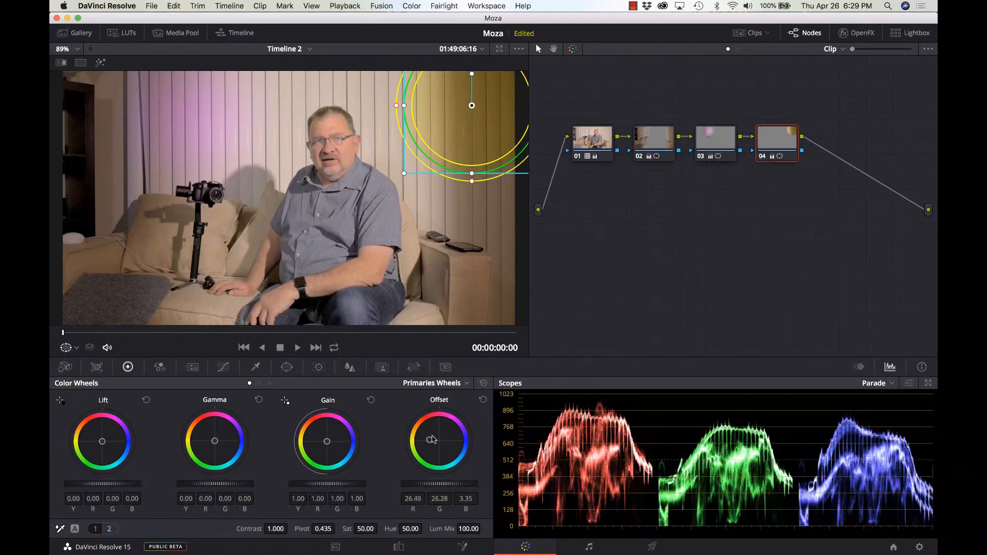
{"action": "left_click", "coordinate": [77, 348]}
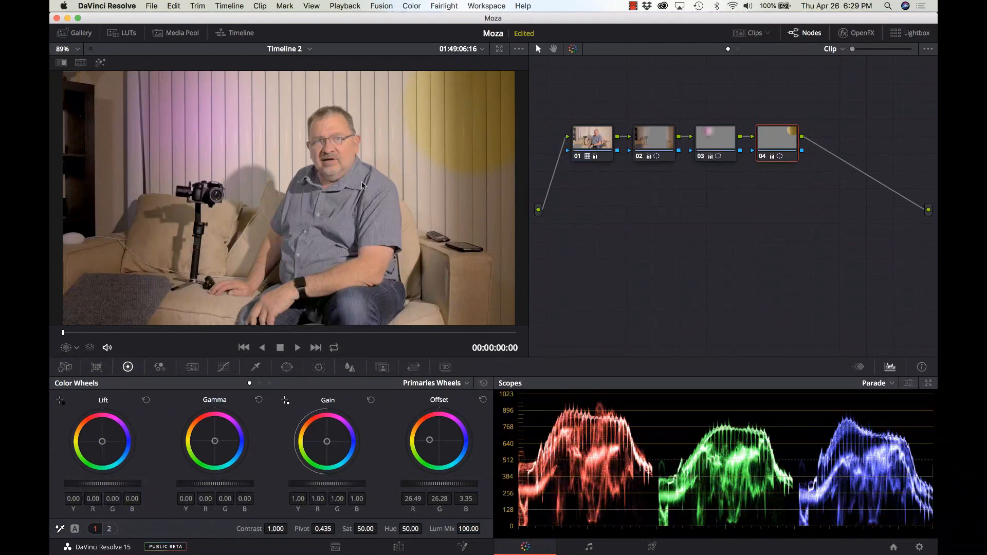
{"action": "mouse_move", "coordinate": [405, 106]}
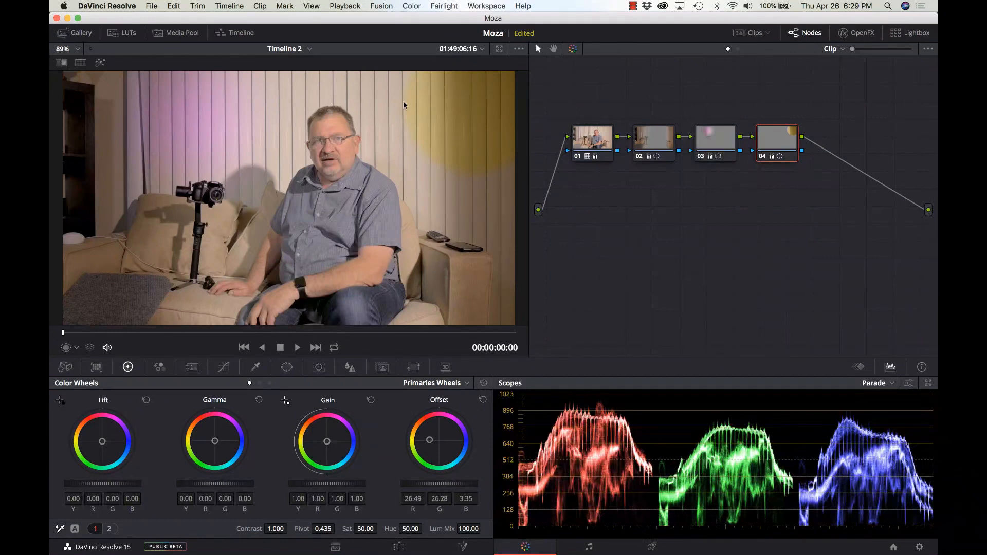
{"action": "mouse_move", "coordinate": [452, 192]}
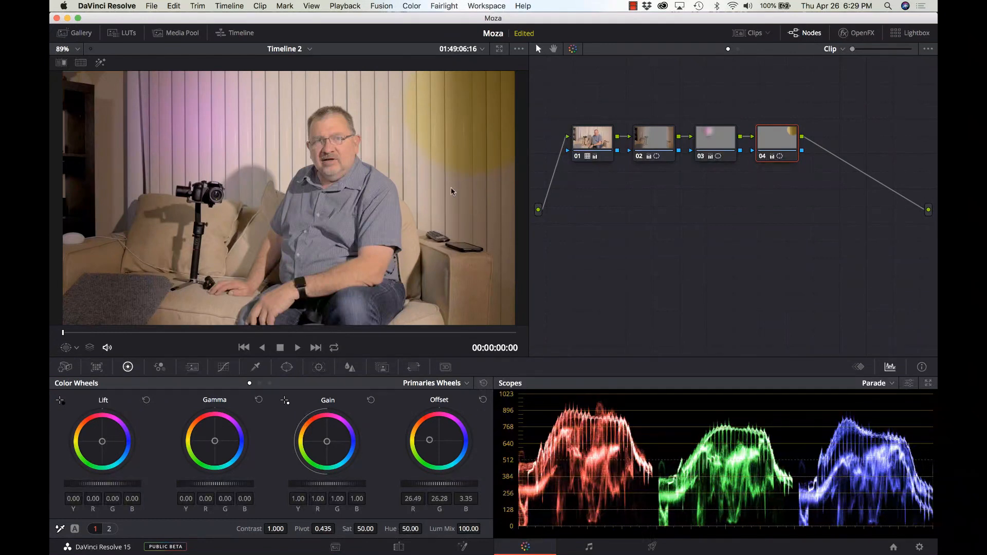
{"action": "mouse_move", "coordinate": [285, 372]}
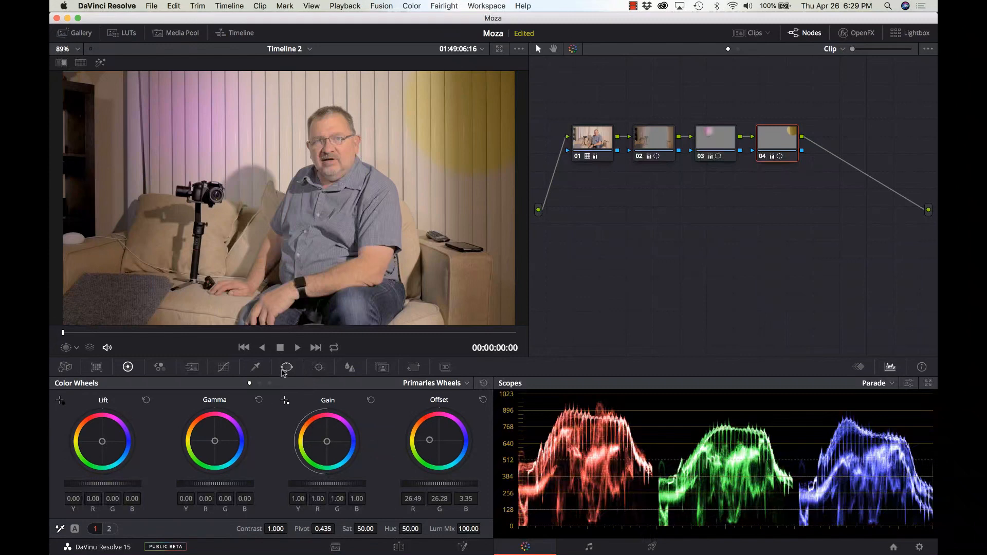
Feather the yellow glow to softness 10.49, then select node 02.
{"action": "left_click", "coordinate": [287, 367]}
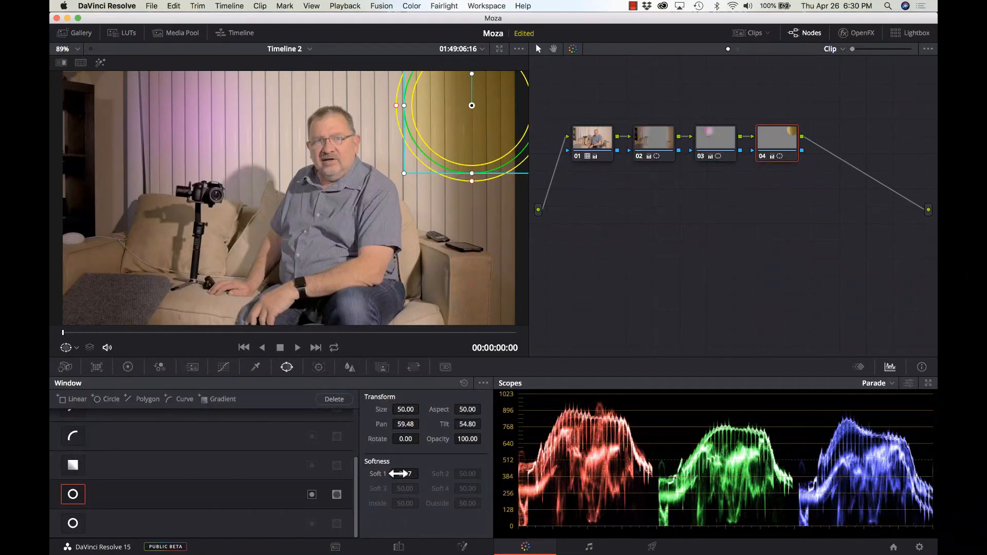
{"action": "left_click_drag", "start_coordinate": [410, 473], "coordinate": [400, 473]}
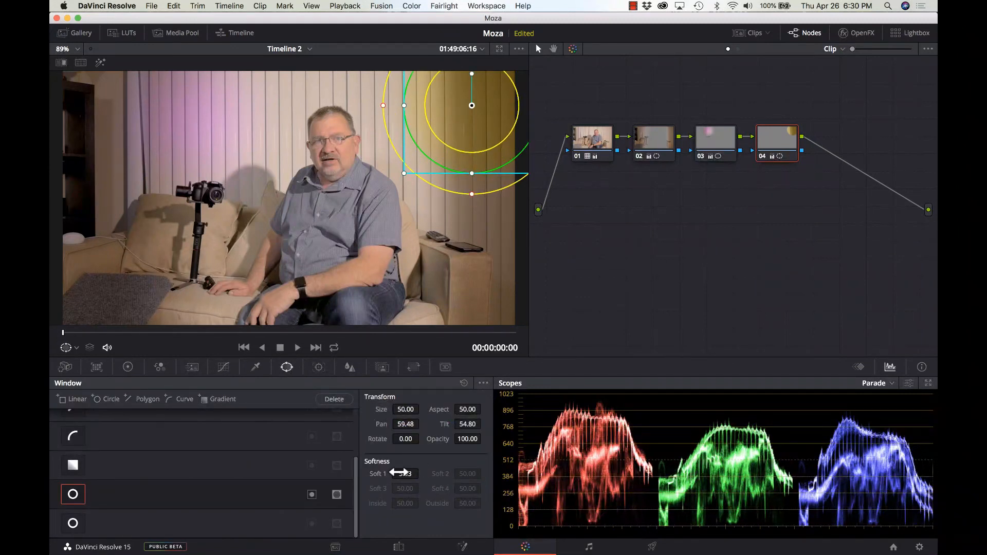
{"action": "left_click", "coordinate": [76, 347]}
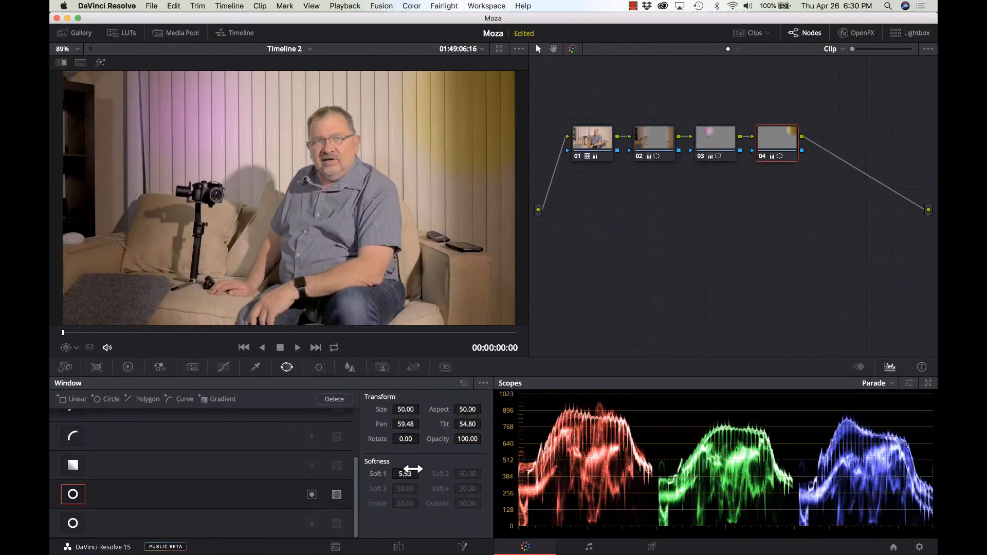
{"action": "left_click_drag", "start_coordinate": [404, 473], "coordinate": [422, 473]}
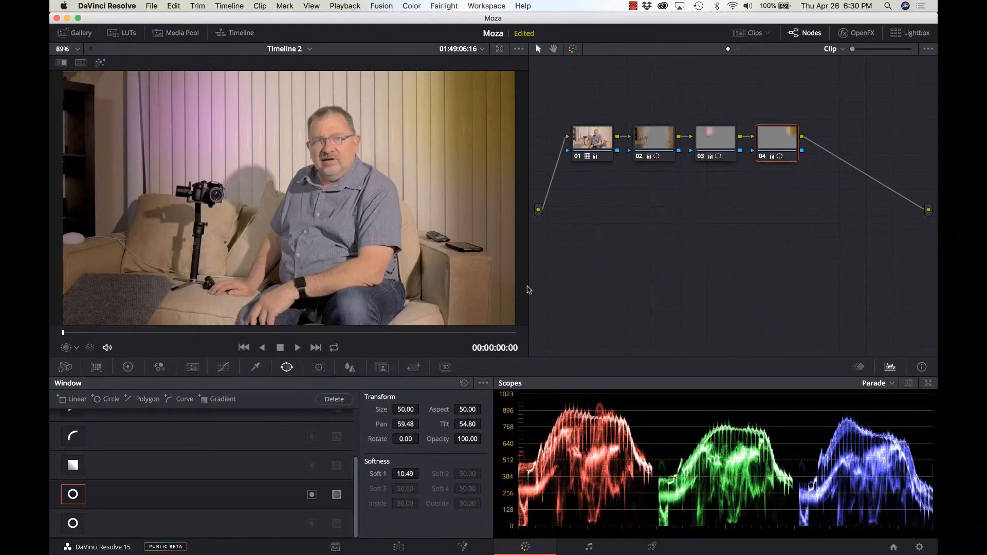
{"action": "left_click", "coordinate": [653, 143]}
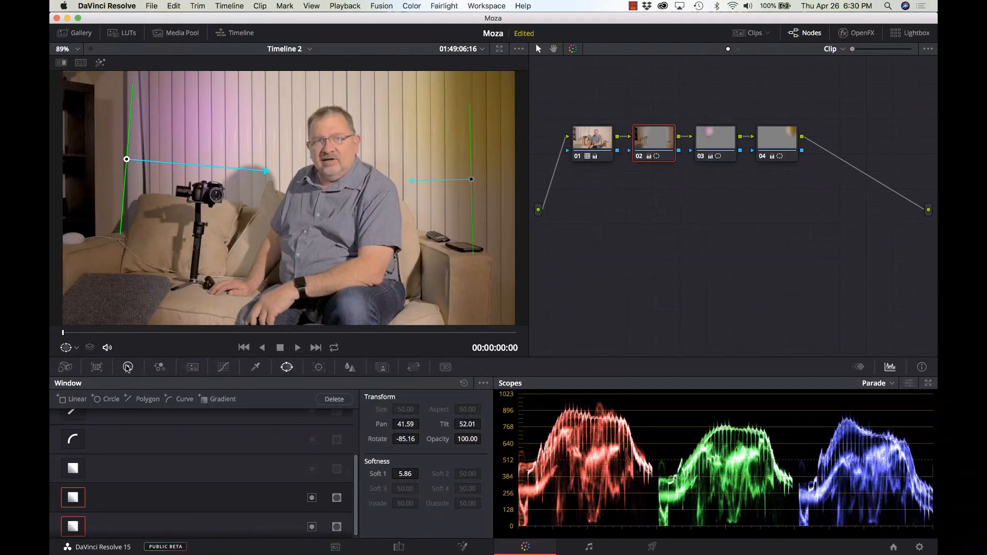
Lower node 02's Offset to about -32.45 to darken both frame sides more.
{"action": "left_click", "coordinate": [128, 367]}
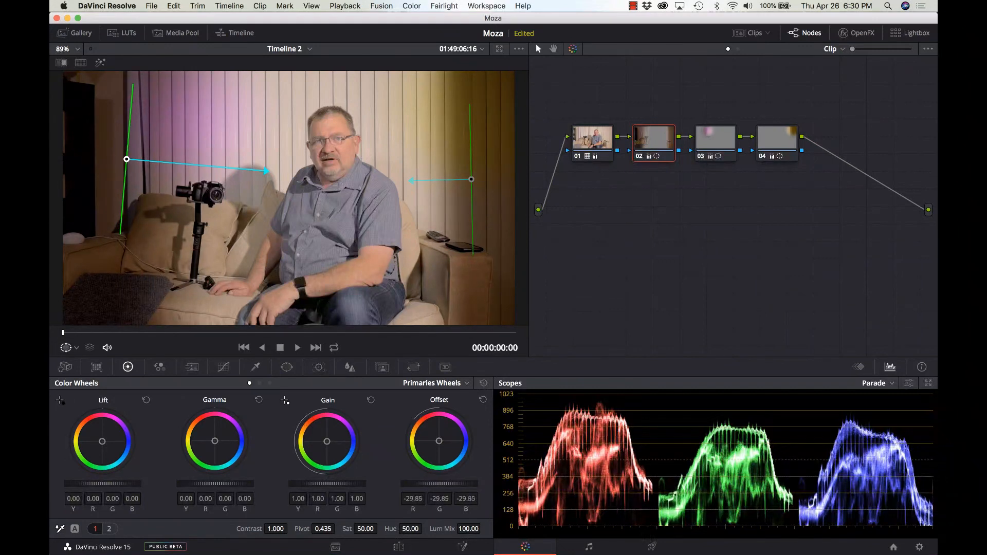
{"action": "left_click_drag", "start_coordinate": [439, 440], "coordinate": [438, 447]}
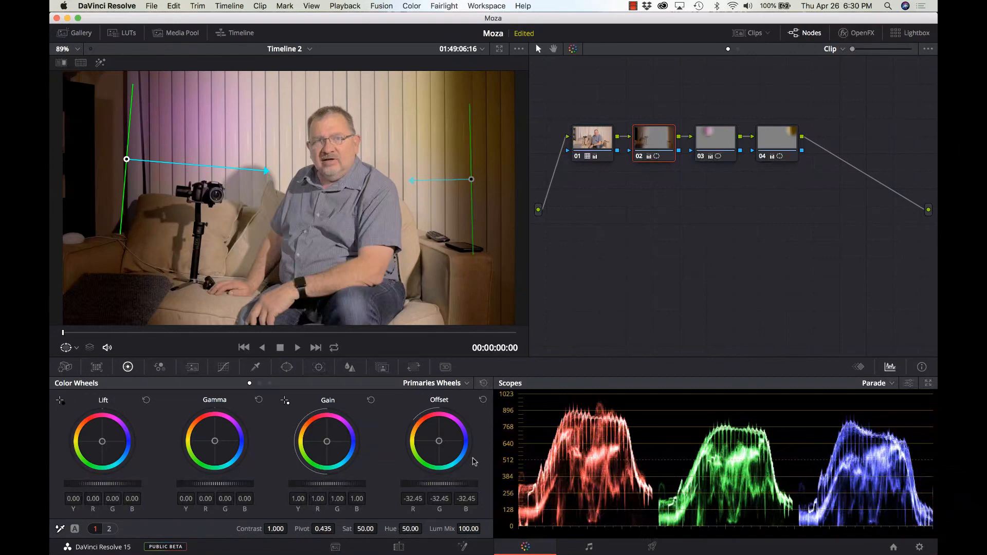
{"action": "mouse_move", "coordinate": [707, 169]}
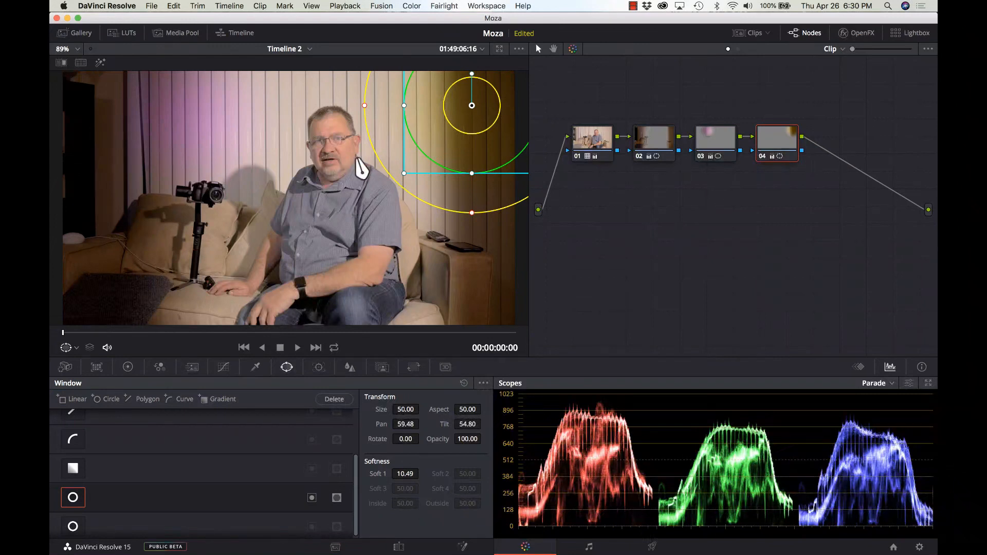
{"action": "mouse_move", "coordinate": [774, 146]}
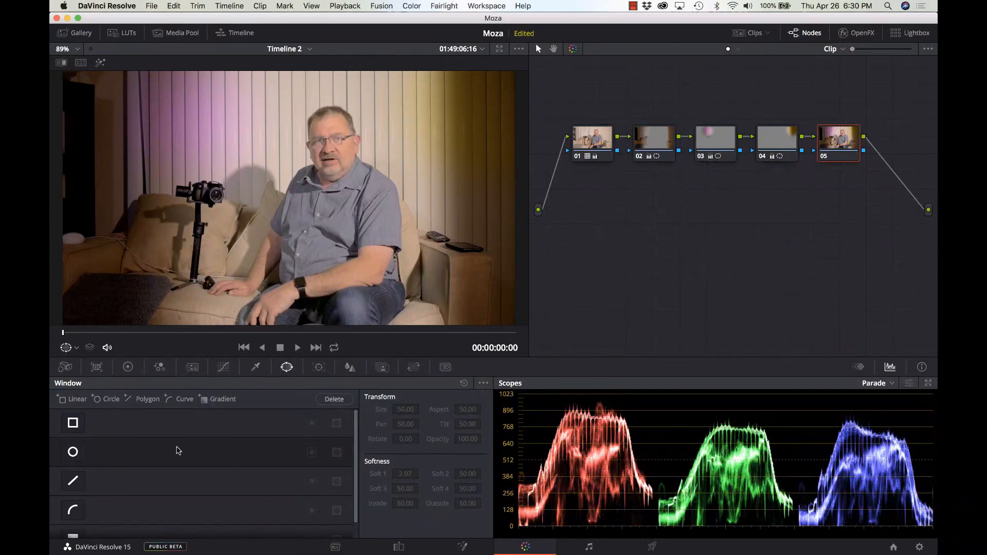
Enable a Circle window on node 05 so it appears in the viewer.
{"action": "left_click", "coordinate": [73, 452]}
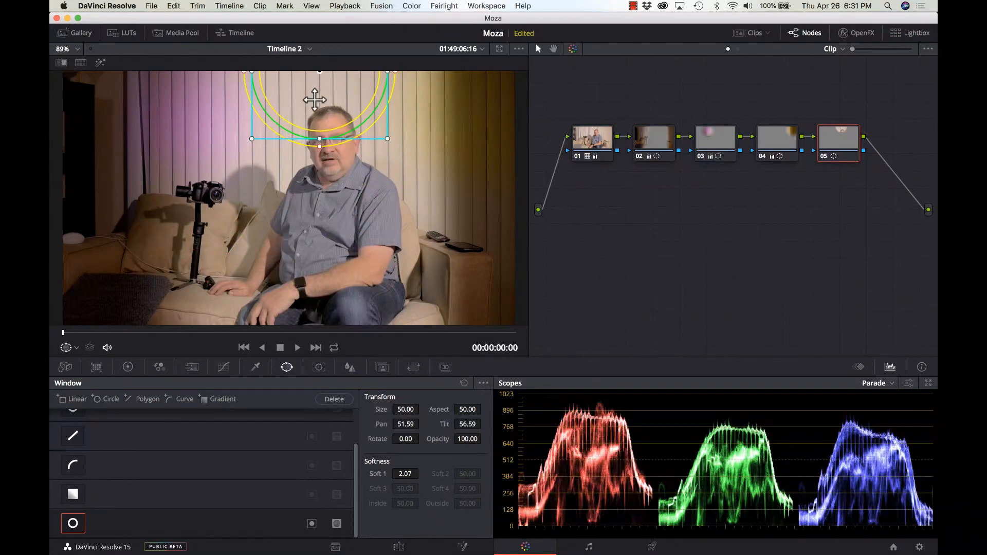
{"action": "mouse_move", "coordinate": [326, 69]}
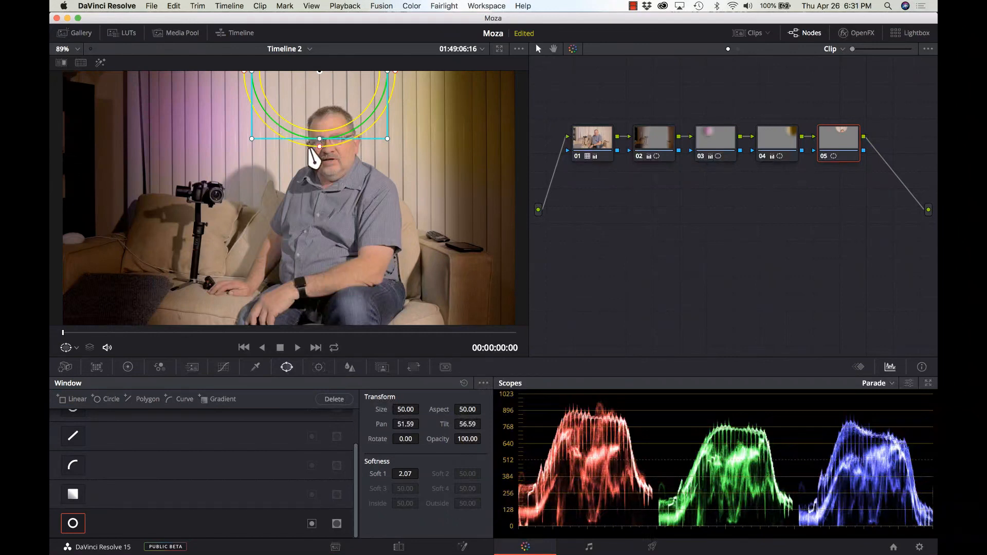
{"action": "mouse_move", "coordinate": [306, 180]}
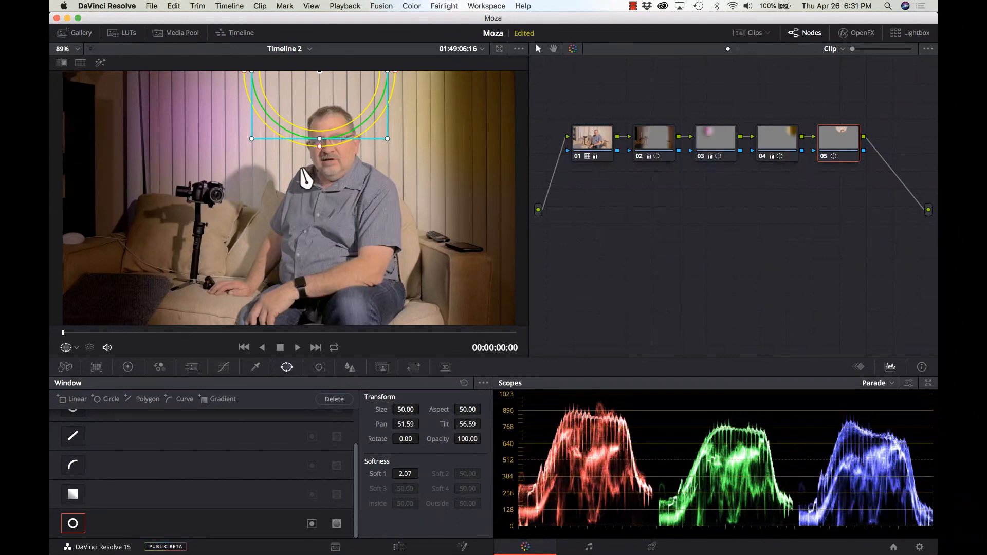
Drag node 05's circle window past the frame's top edge and stretch it into a wide, flat ellipse.
{"action": "left_click", "coordinate": [78, 49]}
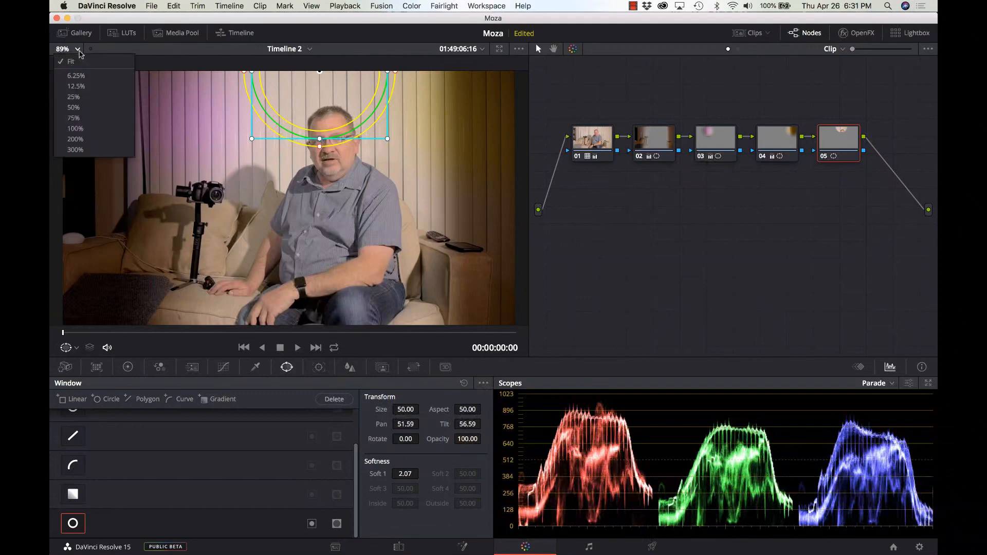
{"action": "mouse_move", "coordinate": [87, 88]}
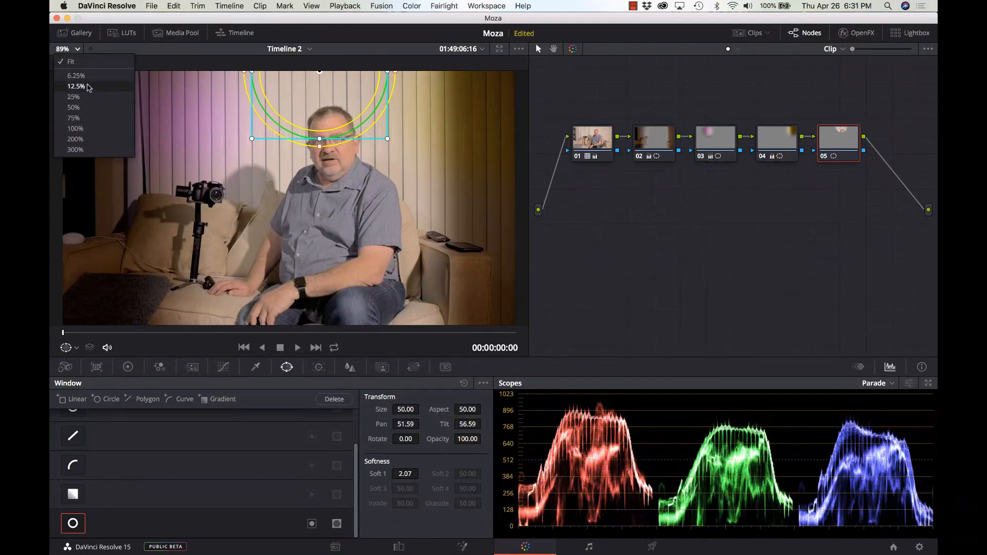
{"action": "left_click", "coordinate": [75, 97]}
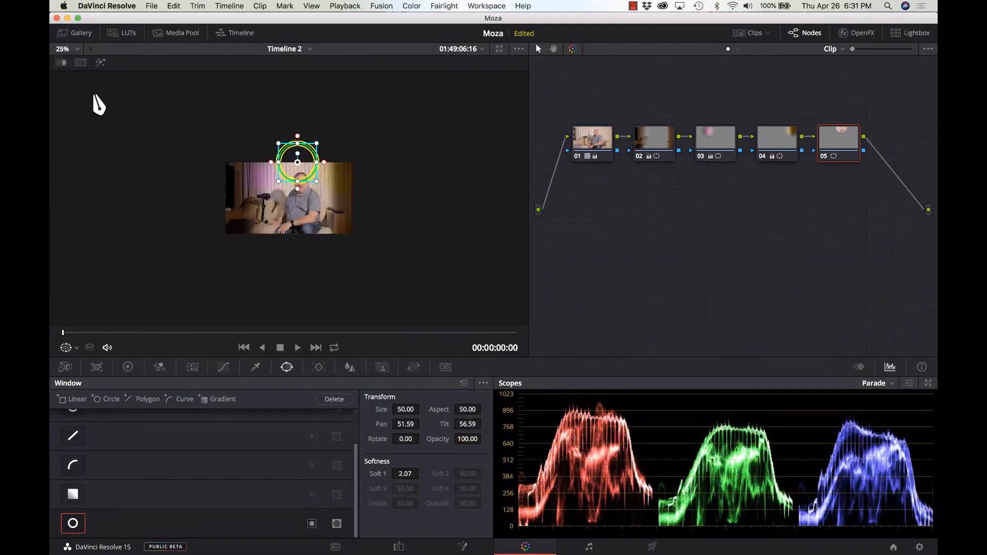
{"action": "left_click", "coordinate": [64, 49]}
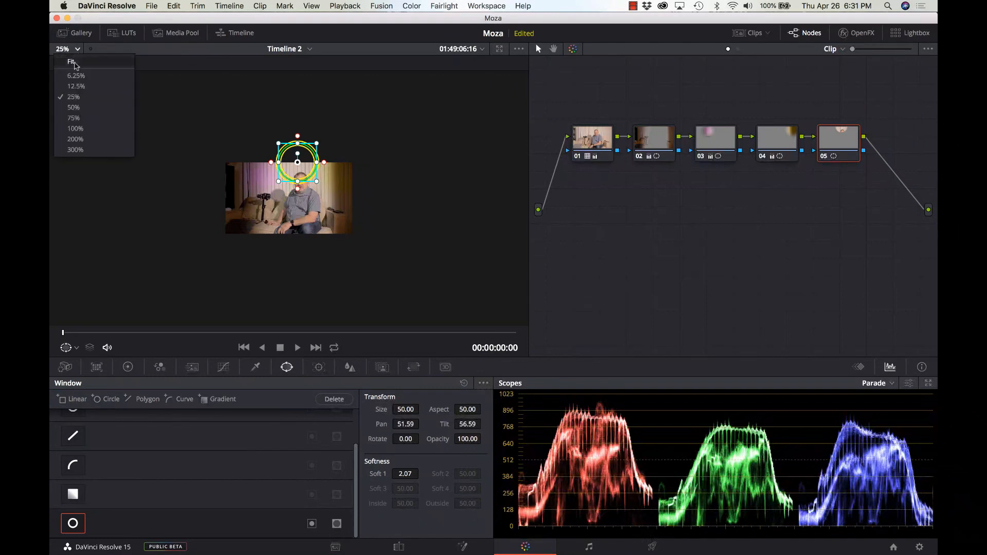
{"action": "left_click", "coordinate": [73, 108]}
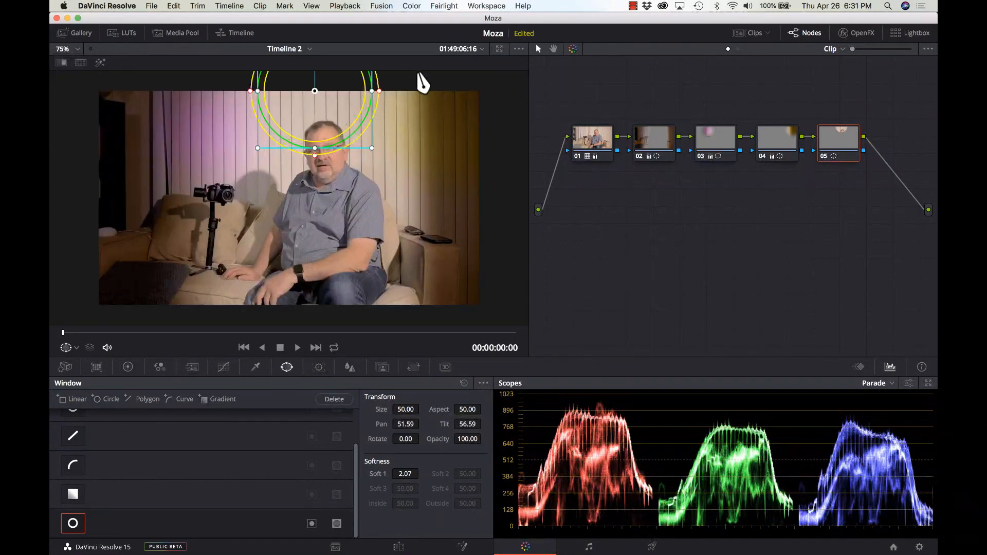
{"action": "left_click_drag", "start_coordinate": [314, 88], "coordinate": [318, 129]}
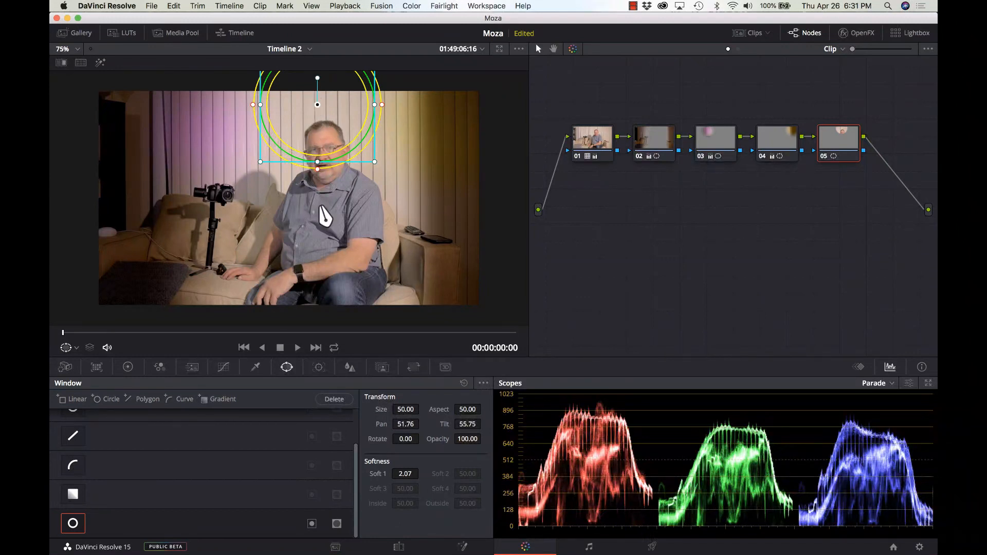
{"action": "left_click", "coordinate": [64, 49]}
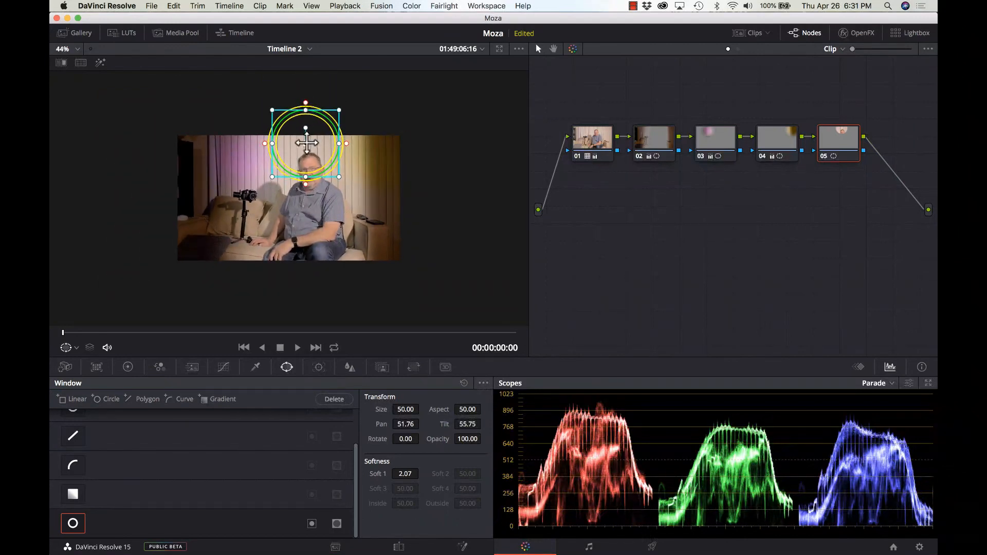
{"action": "left_click_drag", "start_coordinate": [306, 142], "coordinate": [306, 123]}
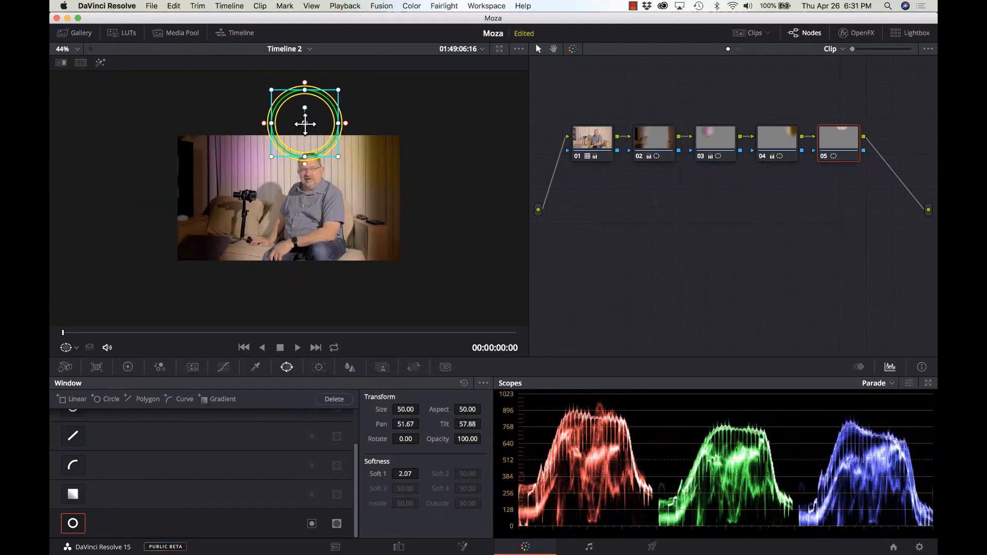
{"action": "left_click_drag", "start_coordinate": [305, 123], "coordinate": [309, 128]}
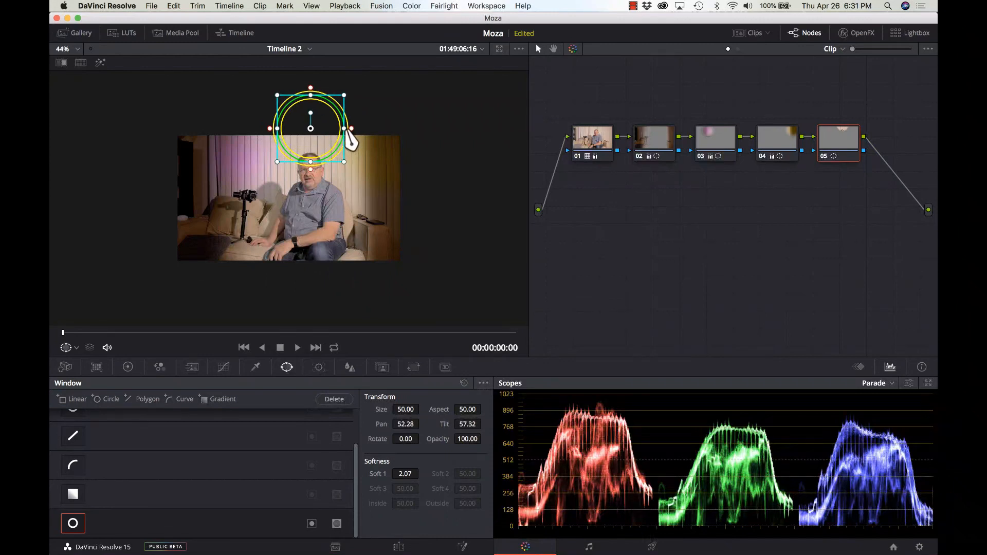
{"action": "left_click_drag", "start_coordinate": [351, 143], "coordinate": [367, 138]}
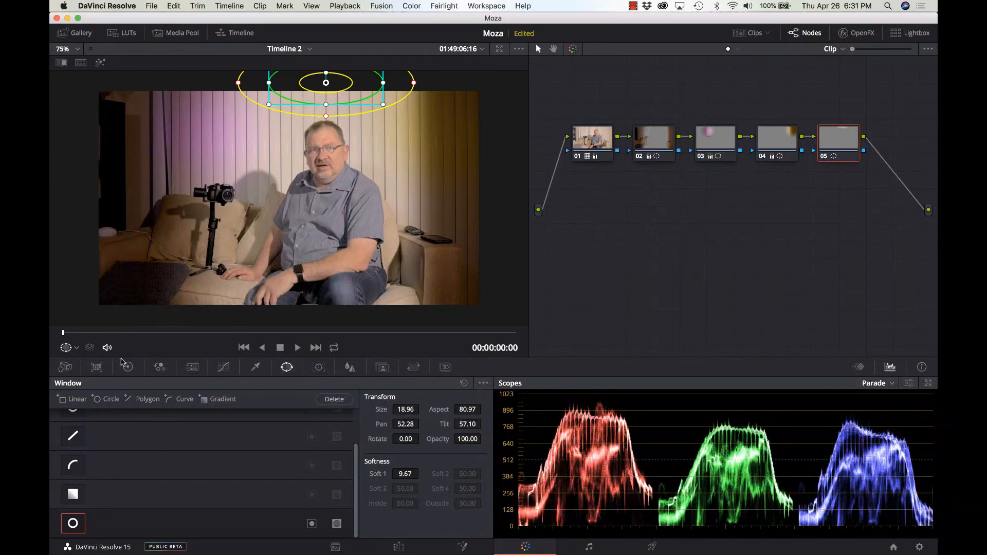
Push node 05's Offset wheel toward green and set the viewer overlay to Off.
{"action": "left_click", "coordinate": [128, 368]}
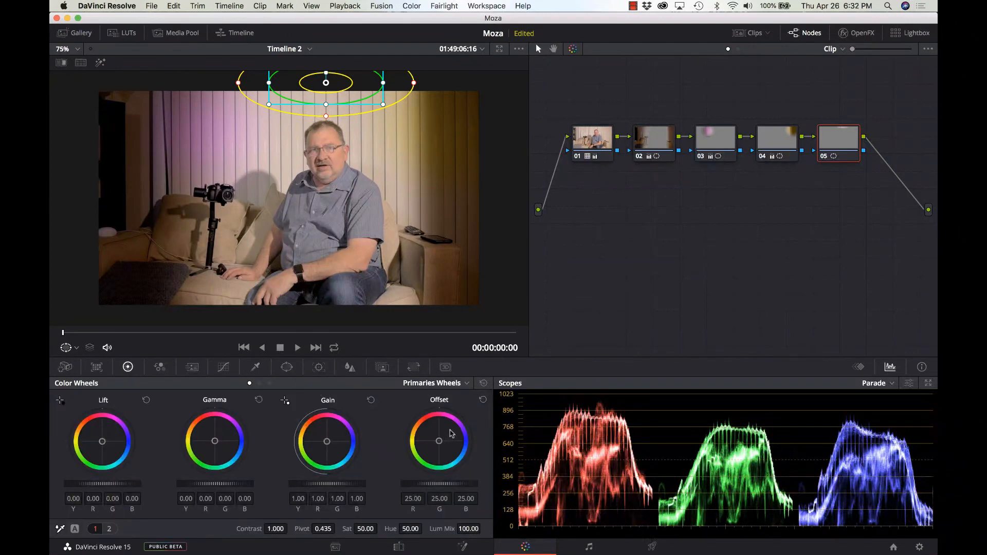
{"action": "mouse_move", "coordinate": [439, 456]}
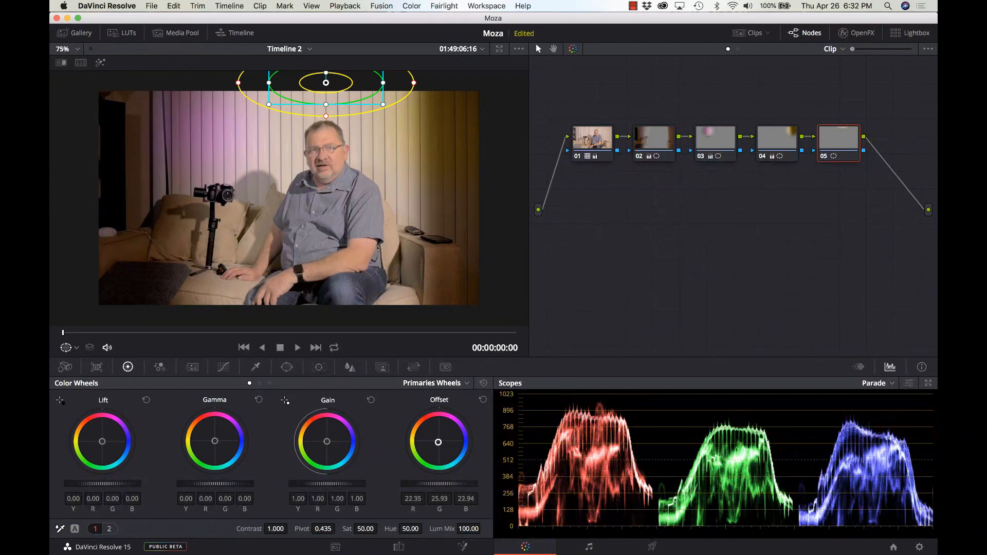
{"action": "left_click_drag", "start_coordinate": [438, 441], "coordinate": [430, 450]}
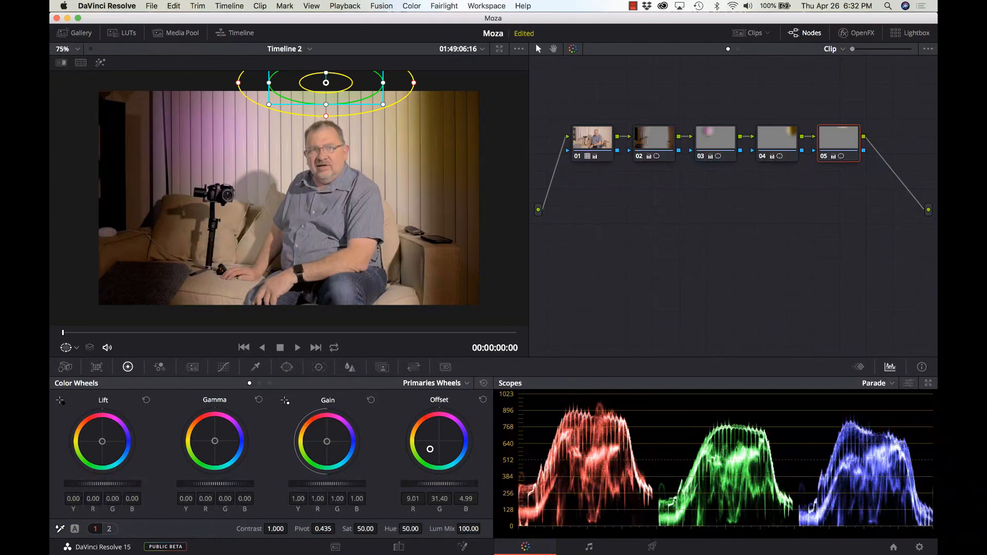
{"action": "left_click_drag", "start_coordinate": [429, 449], "coordinate": [432, 453]}
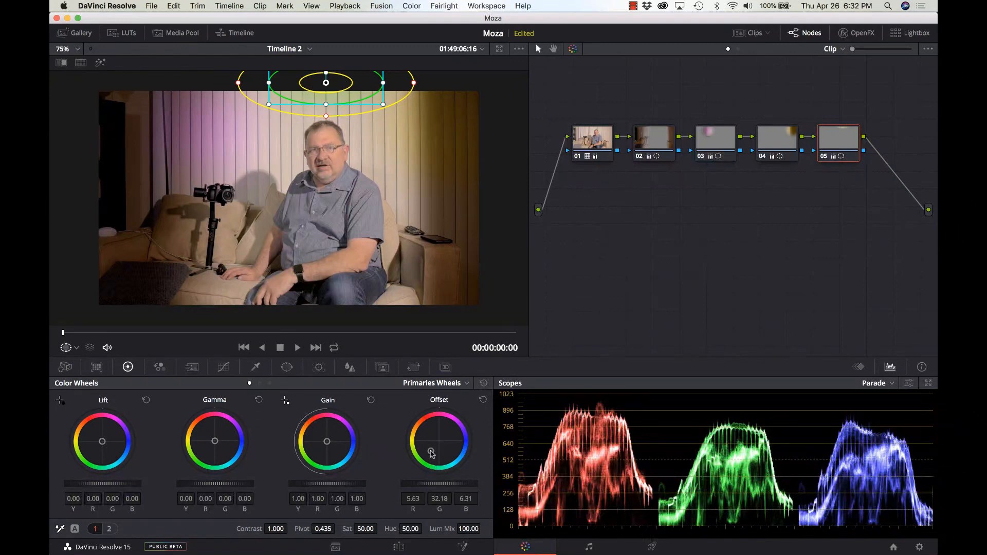
{"action": "left_click", "coordinate": [65, 347]}
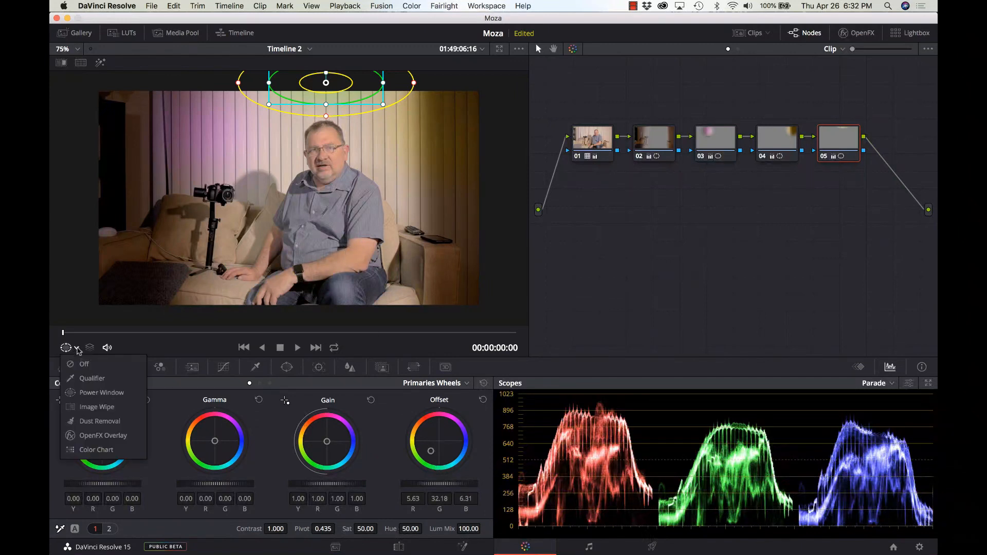
{"action": "left_click", "coordinate": [84, 363]}
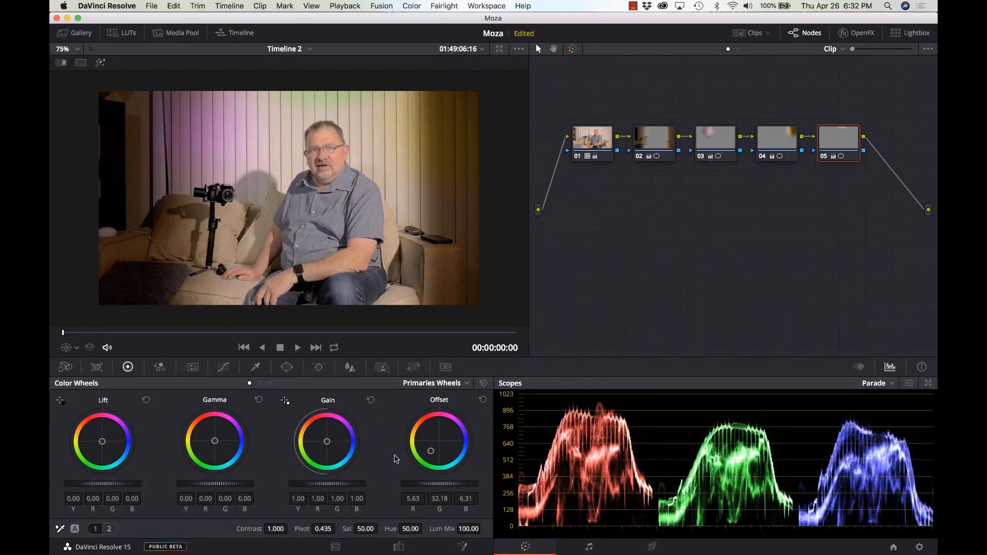
{"action": "mouse_move", "coordinate": [287, 371]}
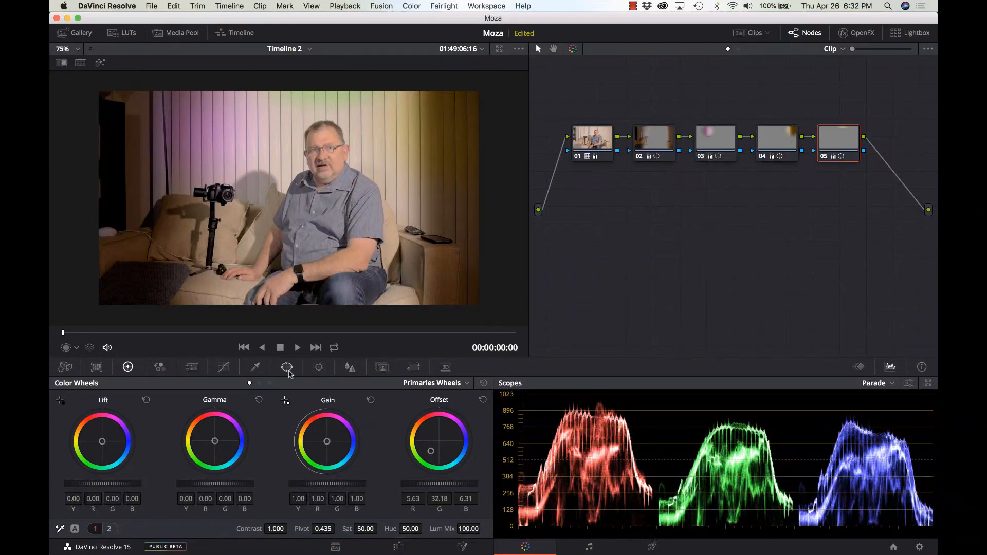
Raise the top ellipse's Soft 1 to about 13, hide the overlay, and select nodes 02–05.
{"action": "left_click", "coordinate": [287, 367]}
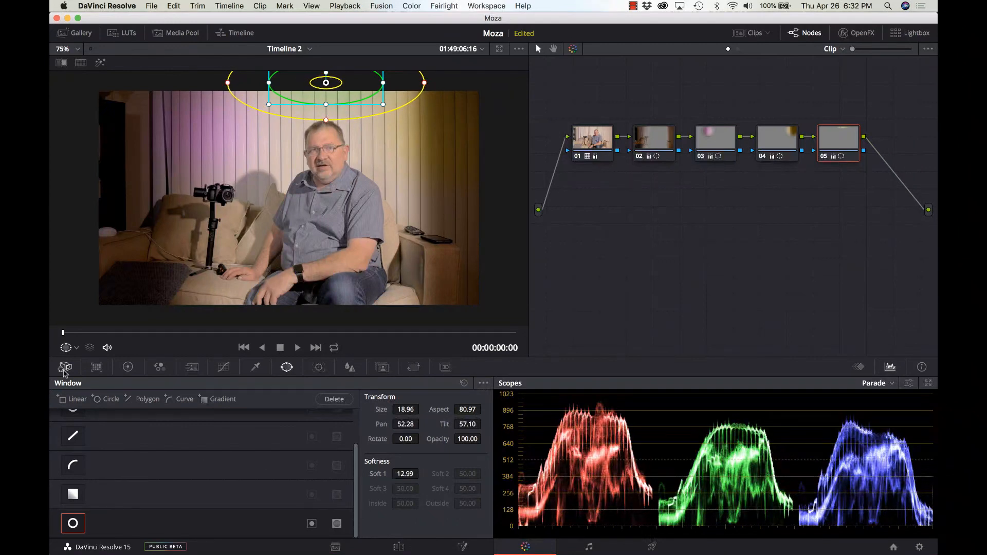
{"action": "left_click", "coordinate": [65, 367]}
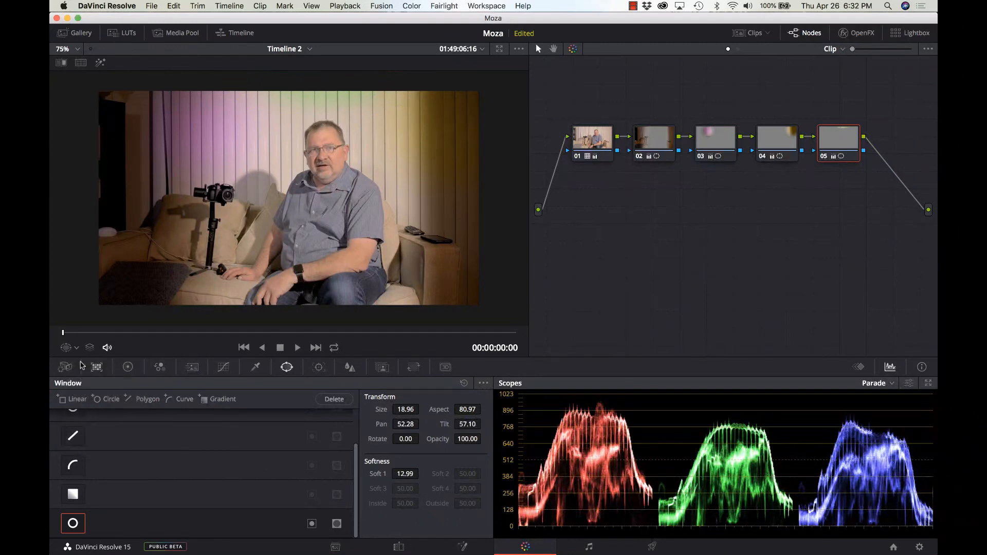
{"action": "mouse_move", "coordinate": [232, 367]}
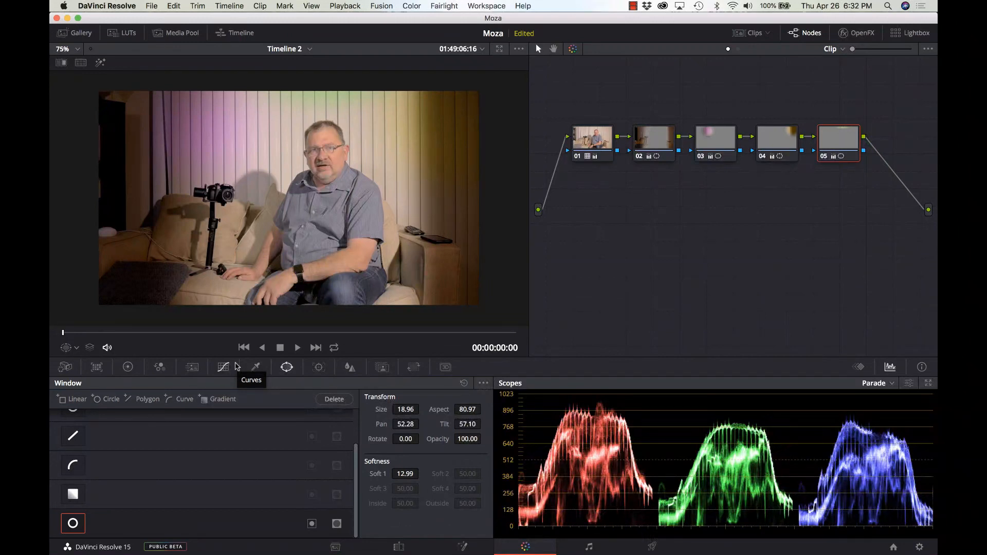
{"action": "mouse_move", "coordinate": [236, 367]}
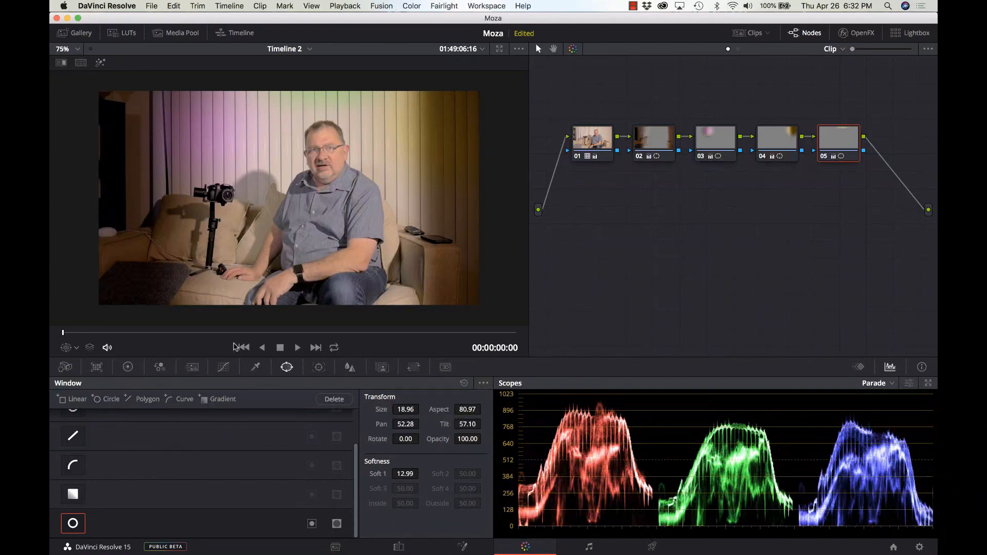
{"action": "mouse_move", "coordinate": [847, 186]}
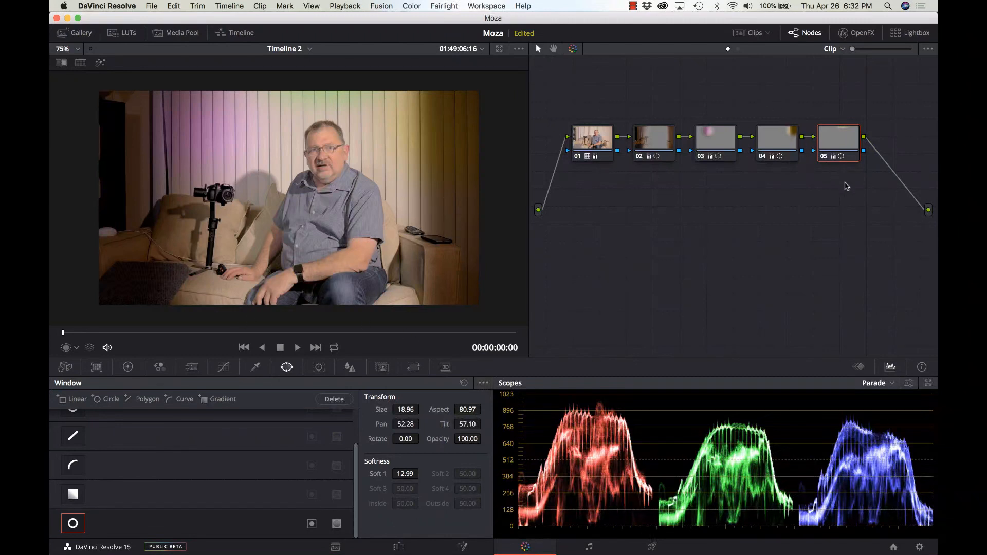
{"action": "left_click_drag", "start_coordinate": [650, 116], "coordinate": [848, 183]}
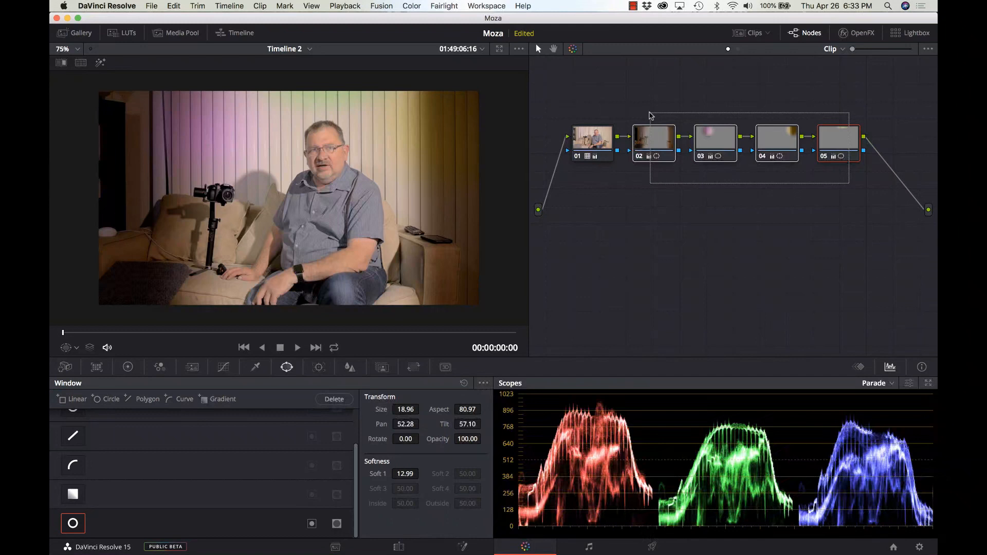